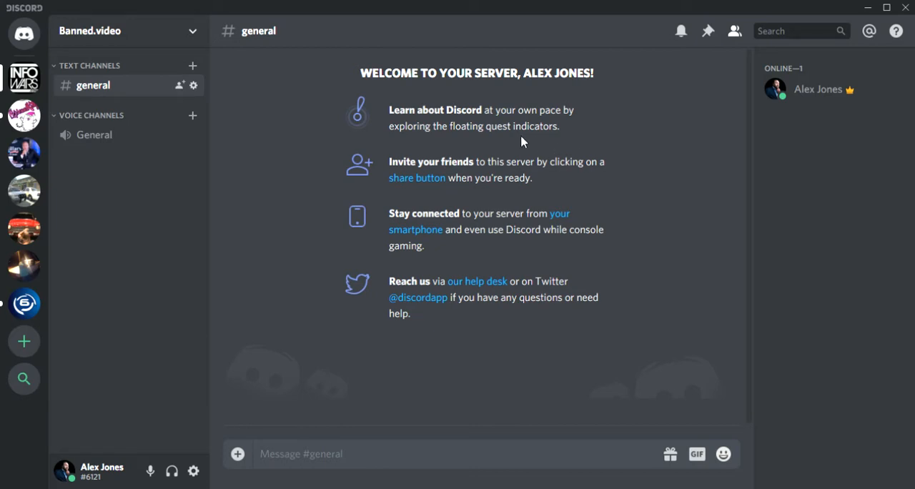
mouse_move(337, 197)
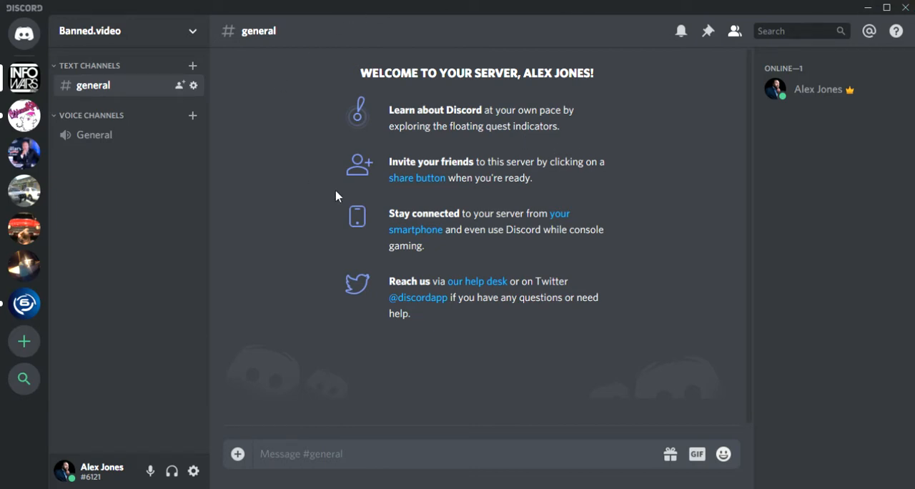
mouse_move(332, 210)
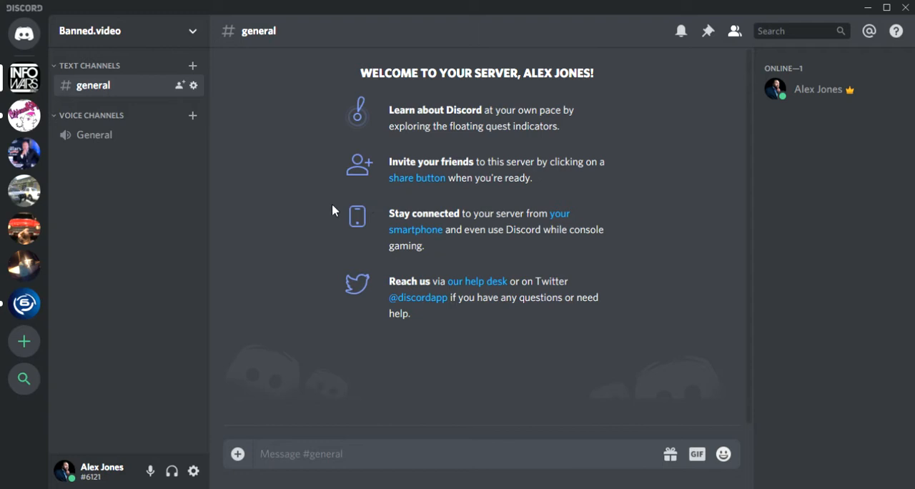
mouse_move(23, 32)
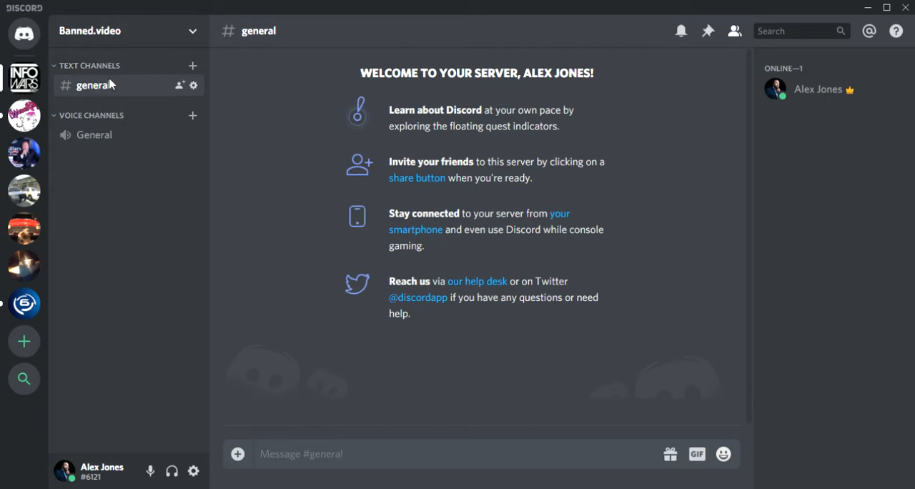
mouse_move(193, 85)
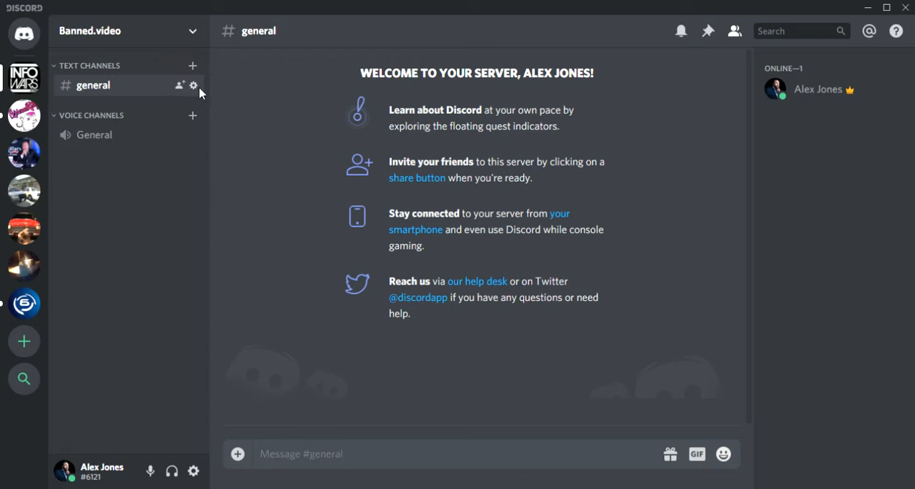
- Rename the general text channel to alex-jones-talk in its settings
click(193, 85)
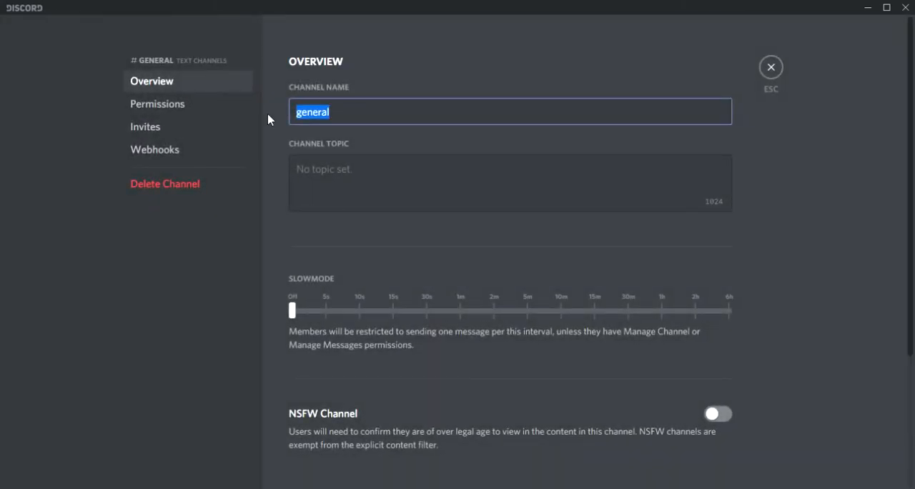
text(alex)
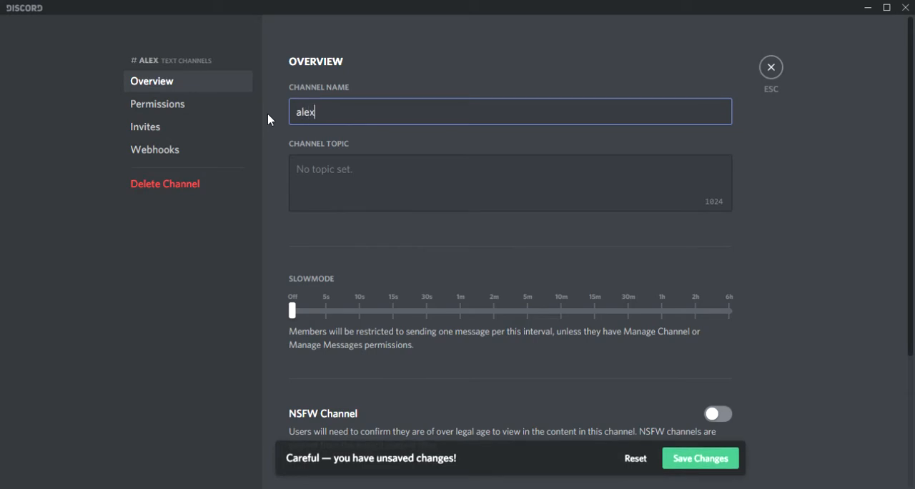
text(-jones-)
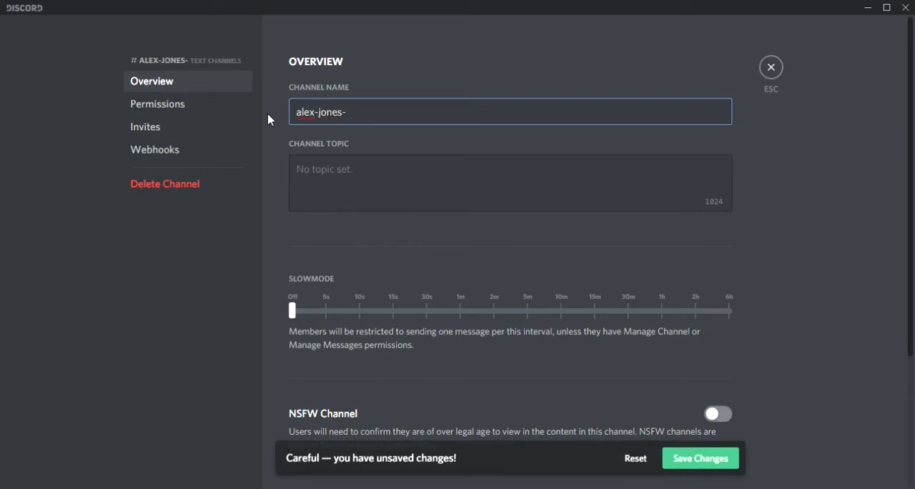
text(talk)
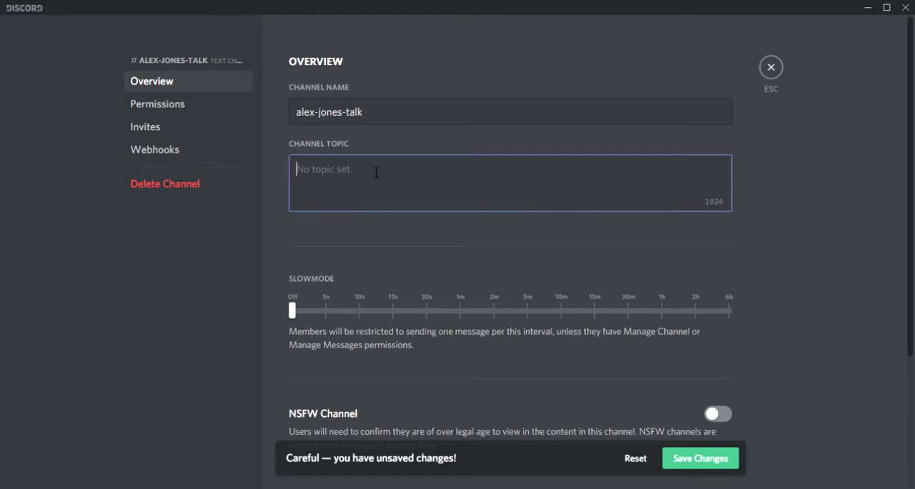
- Set the channel topic to NOTHING ELSE BESIDES BANNED.VIDEO and save the changes
text(NOTHING E)
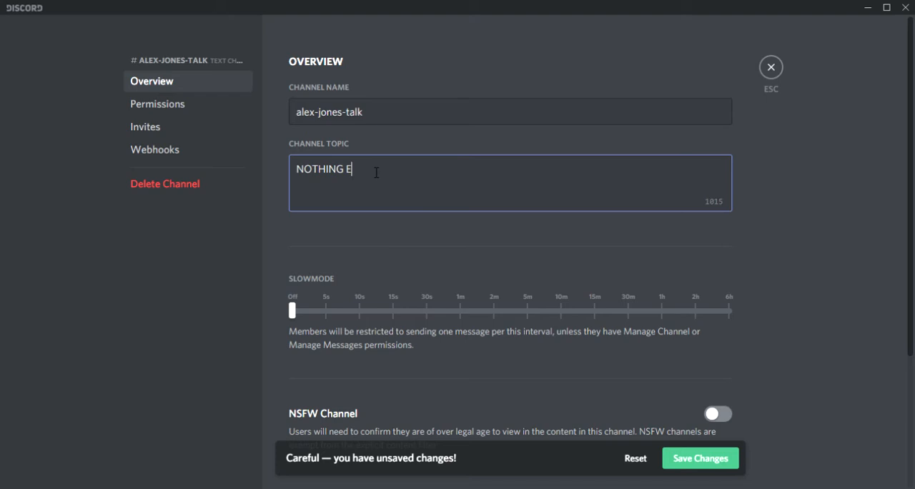
text(LSE BESID)
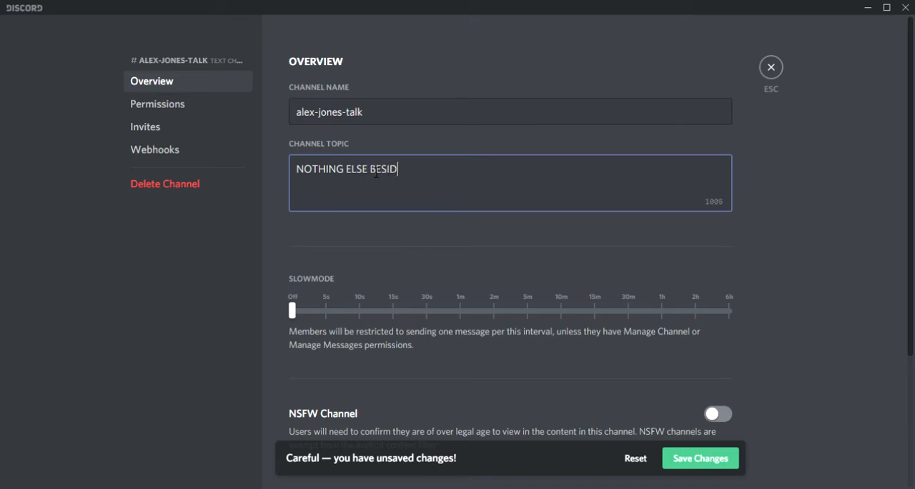
text(ES)
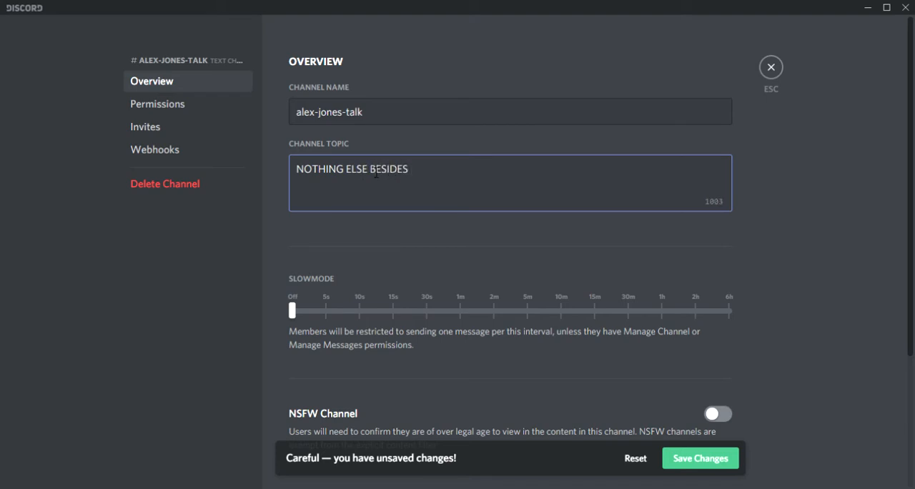
text(BANNED.V)
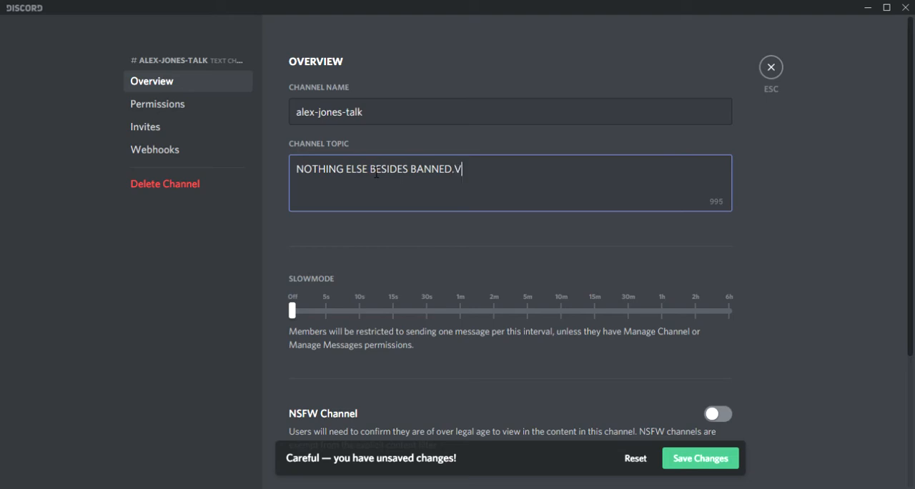
text(IDEO)
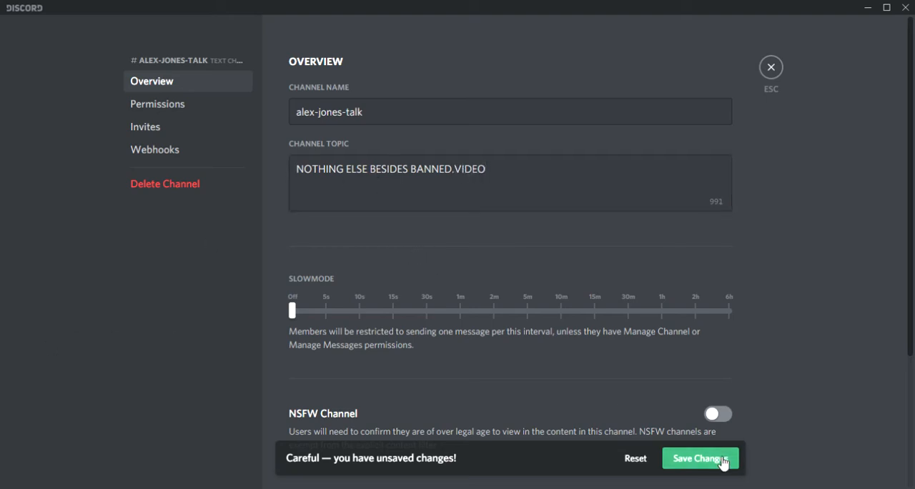
click(699, 458)
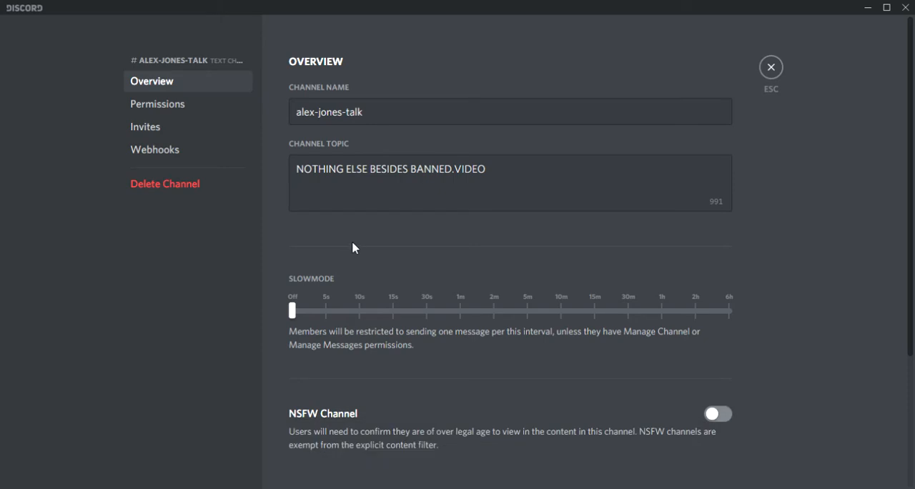
click(157, 103)
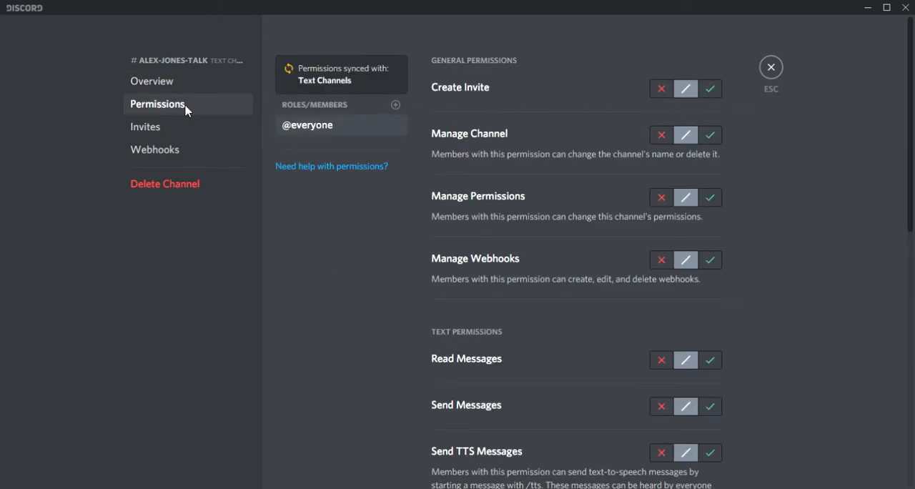
mouse_move(611, 72)
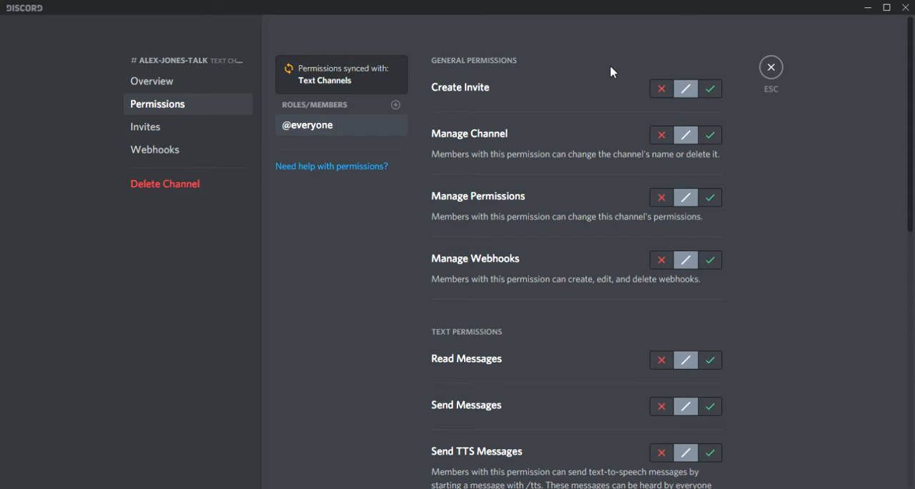
mouse_move(544, 174)
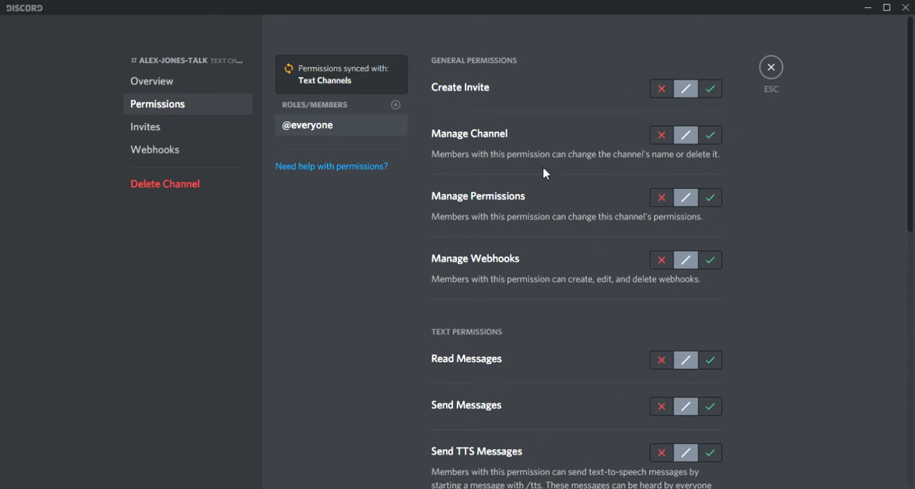
mouse_move(459, 106)
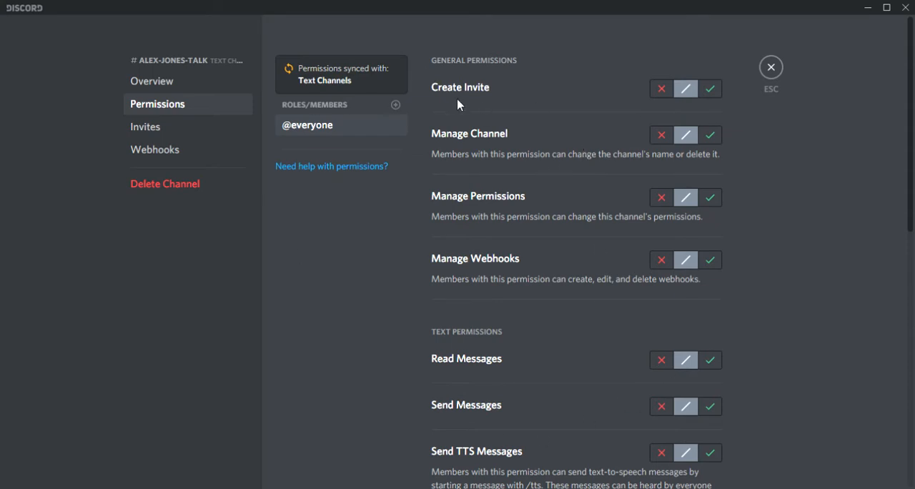
click(709, 88)
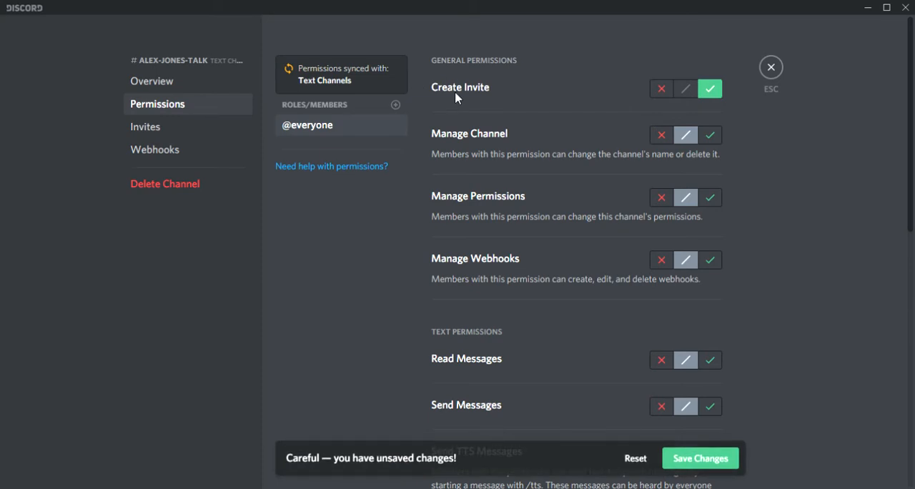
scroll(down, 3)
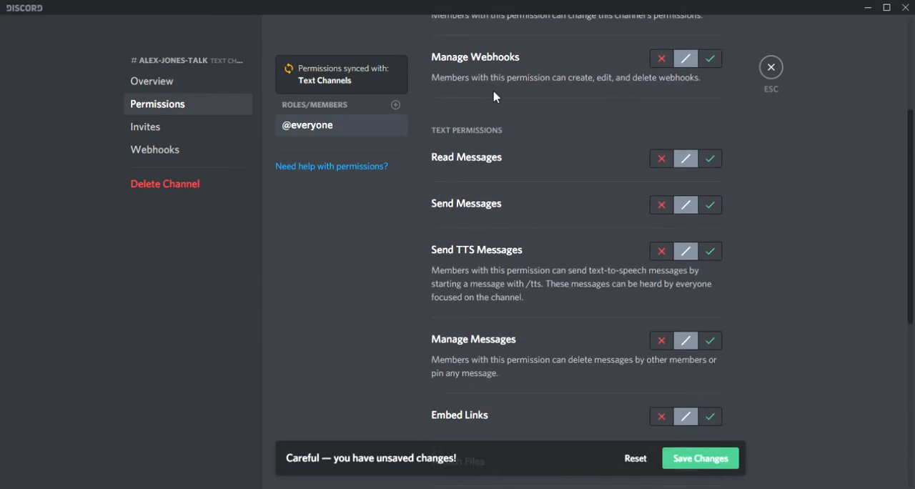
mouse_move(700, 130)
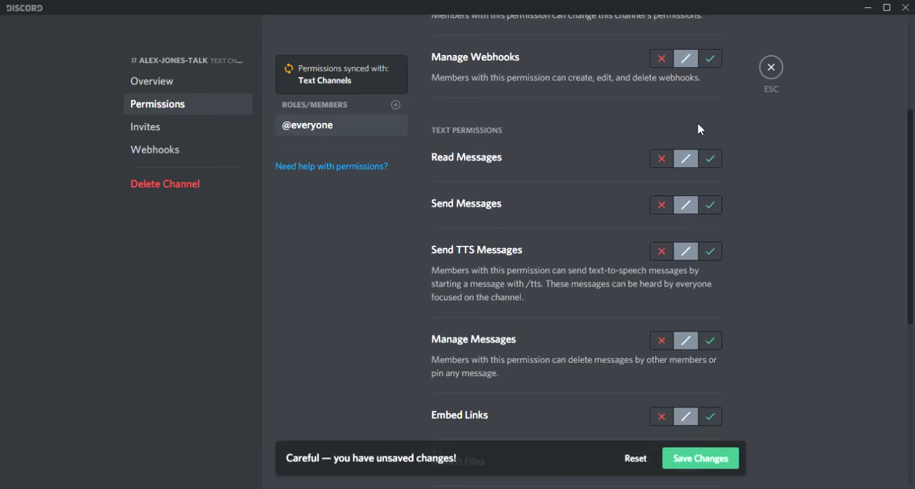
click(709, 159)
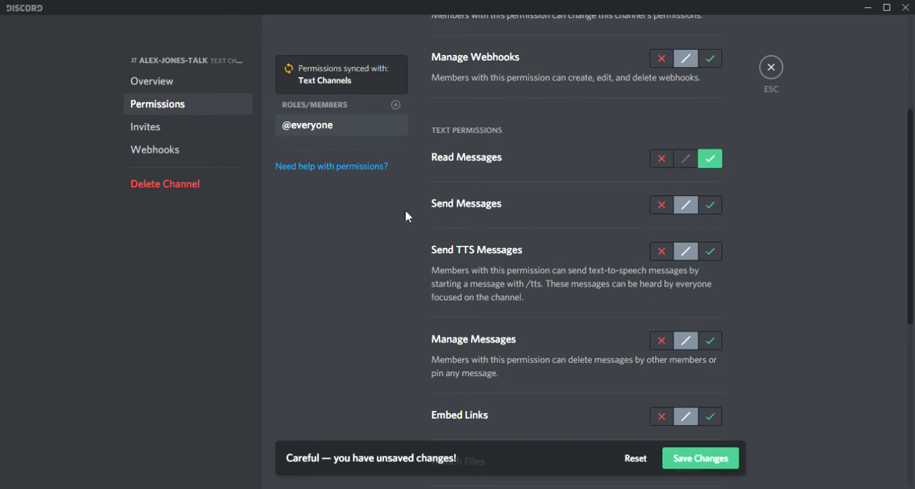
mouse_move(695, 206)
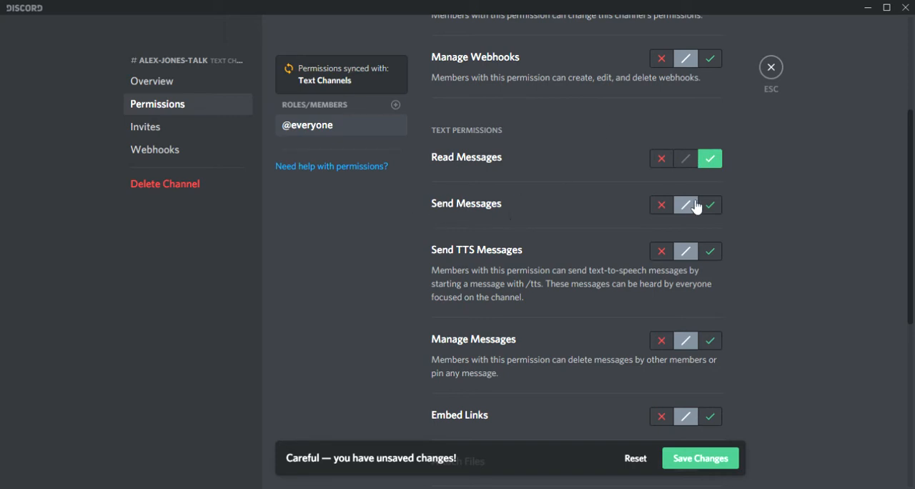
scroll(down, 3)
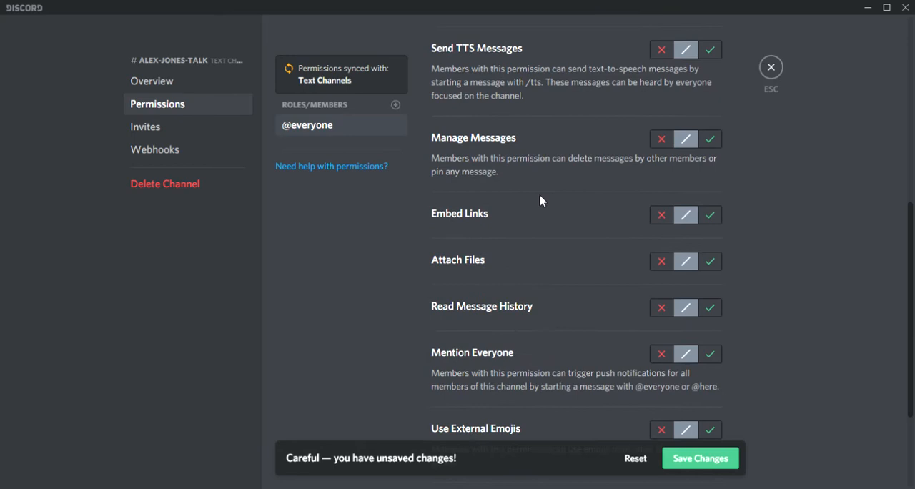
scroll(down, 3)
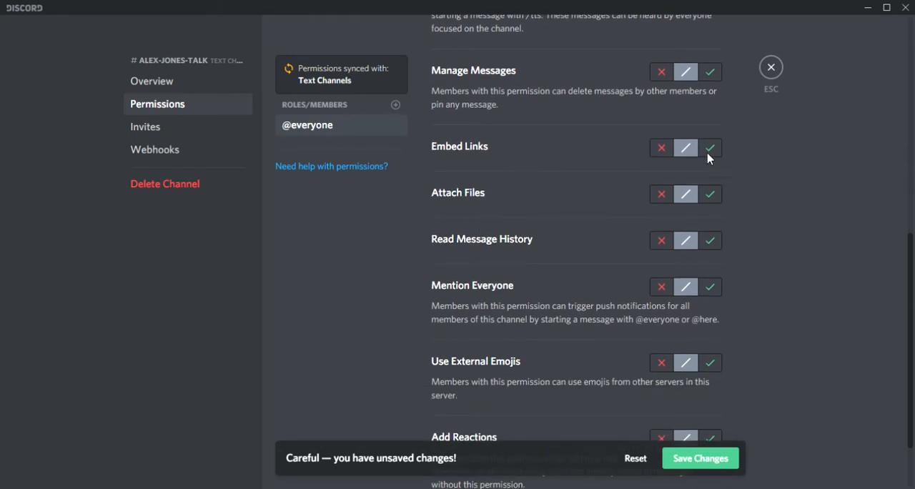
mouse_move(717, 156)
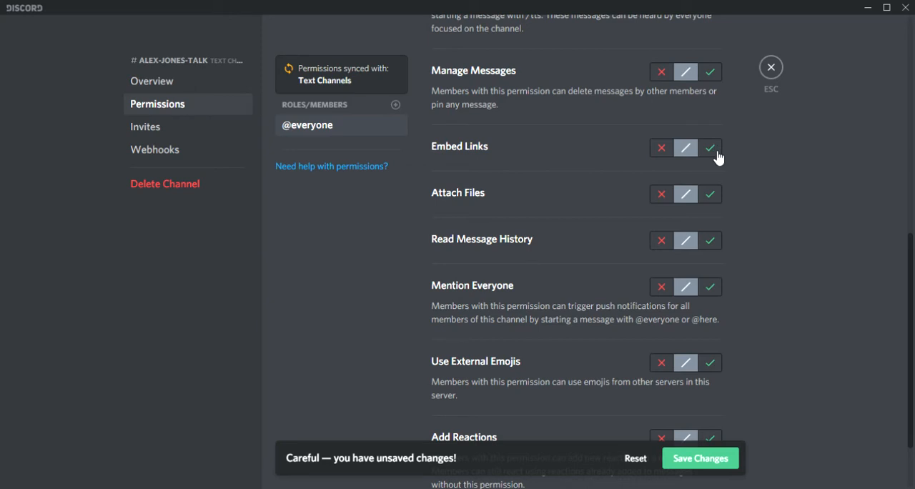
click(708, 148)
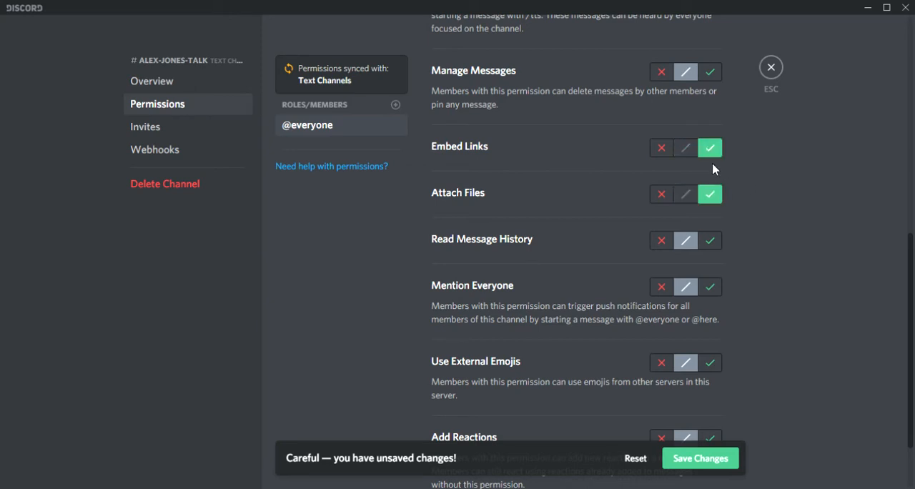
mouse_move(722, 174)
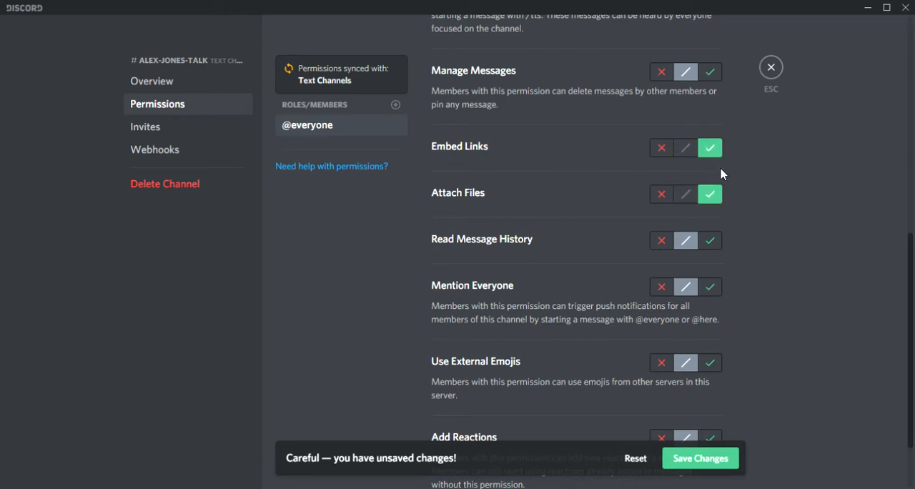
scroll(down, 3)
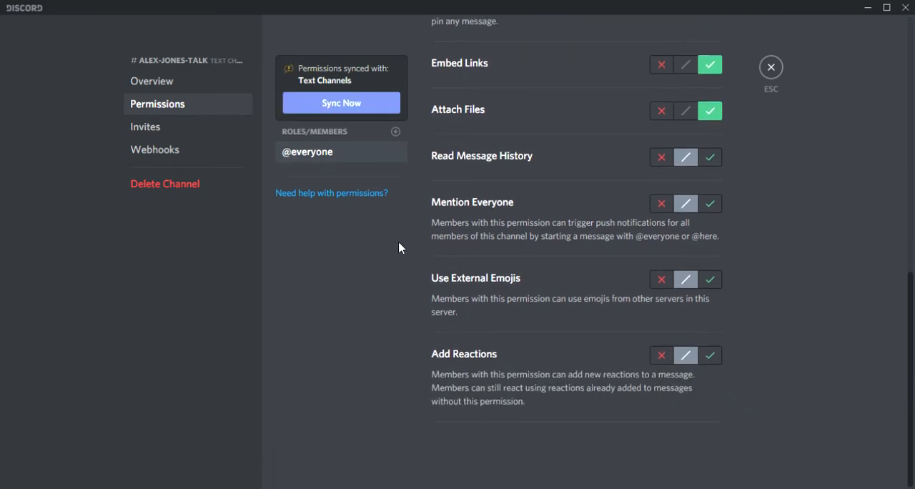
mouse_move(197, 136)
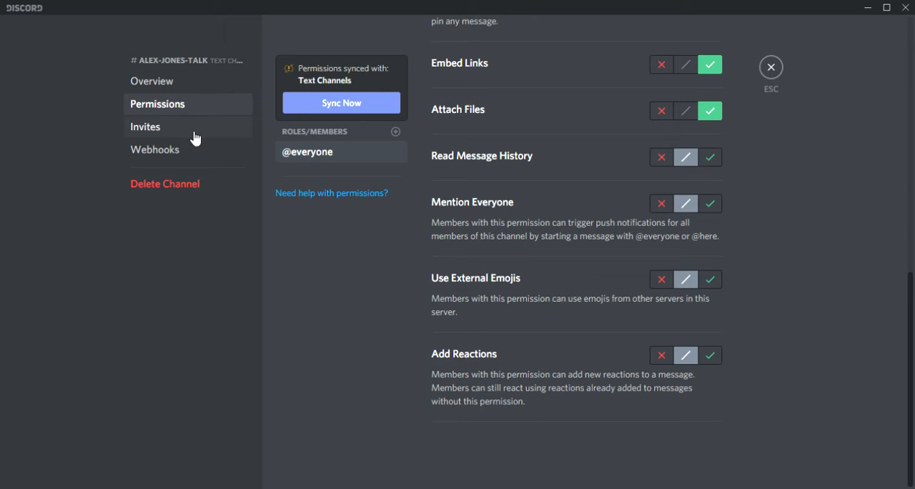
- Exit the channel settings back to the alex-jones-talk channel
click(770, 66)
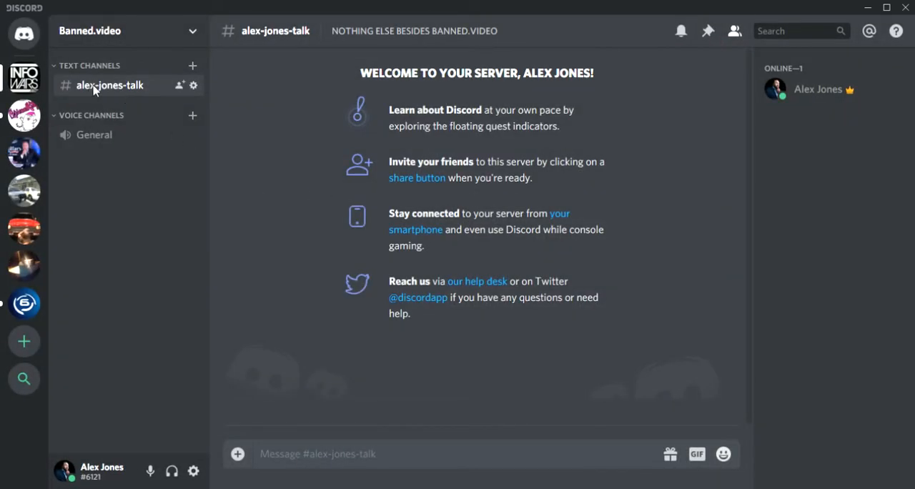
mouse_move(350, 36)
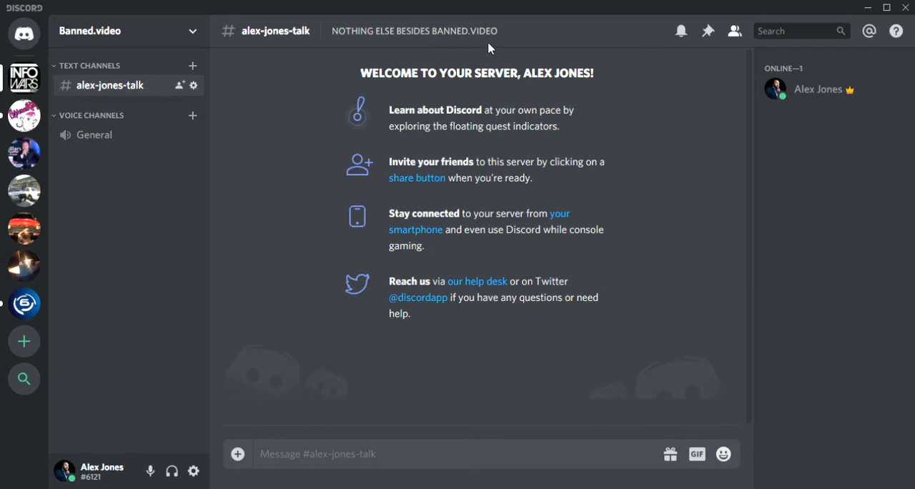
mouse_move(429, 183)
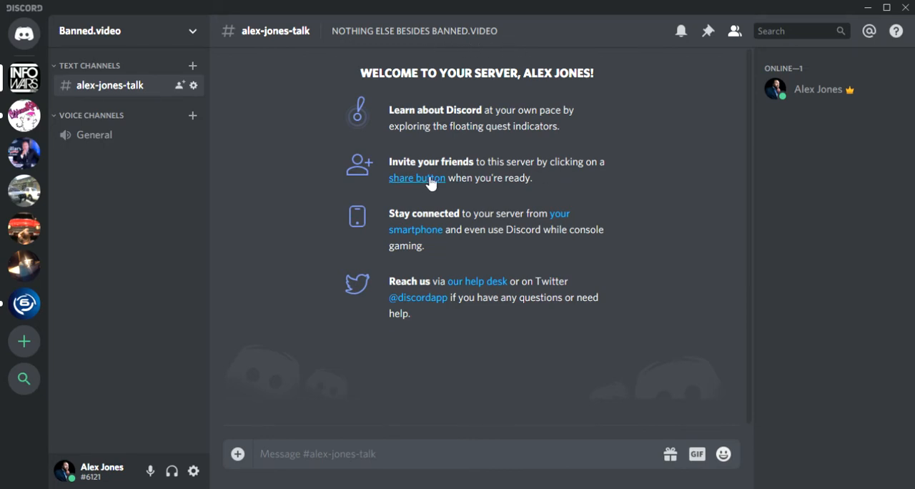
mouse_move(109, 85)
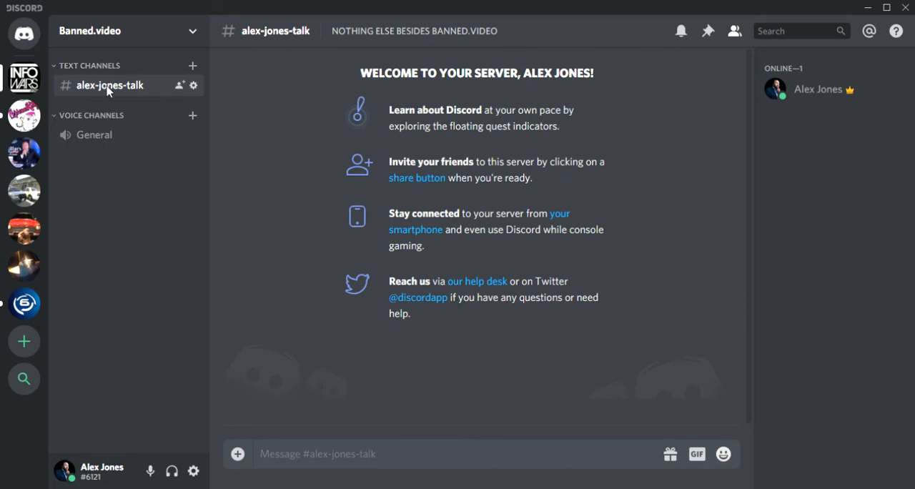
mouse_move(149, 88)
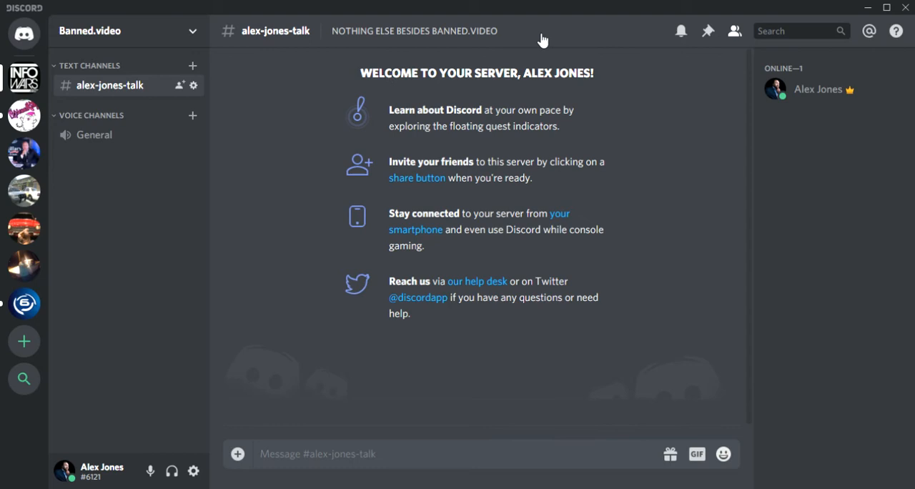
mouse_move(312, 43)
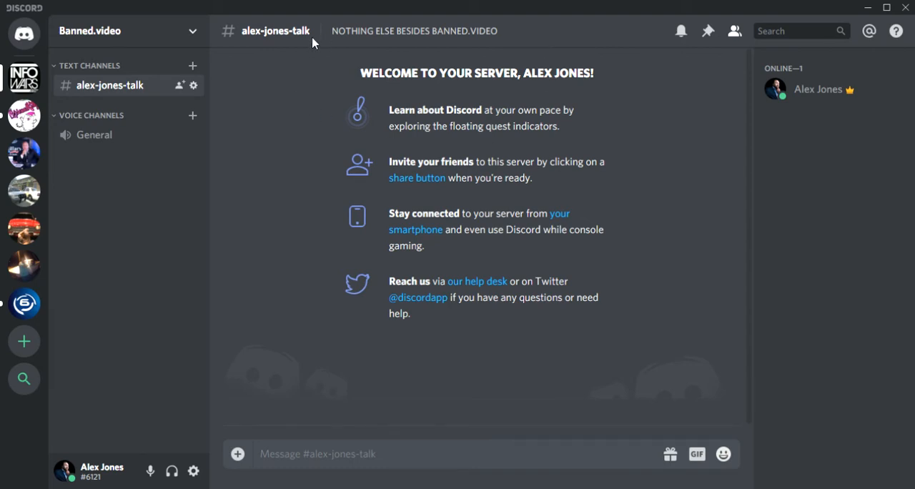
mouse_move(323, 195)
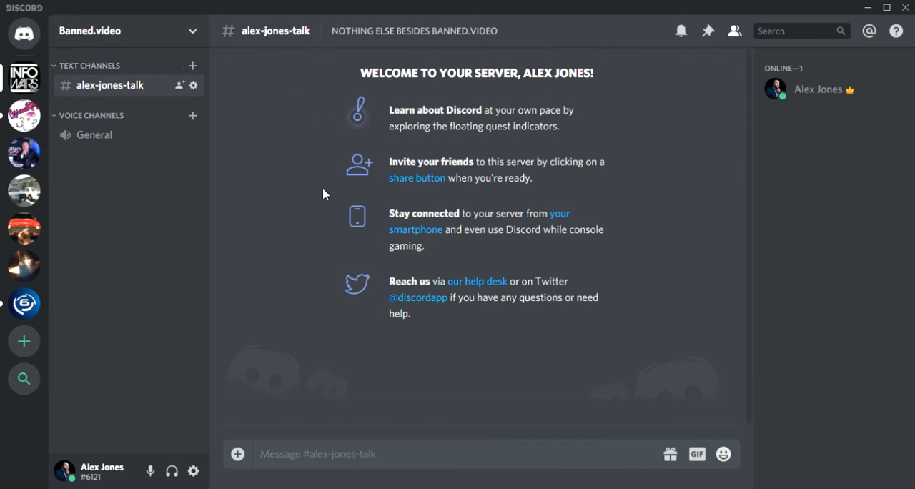
mouse_move(191, 66)
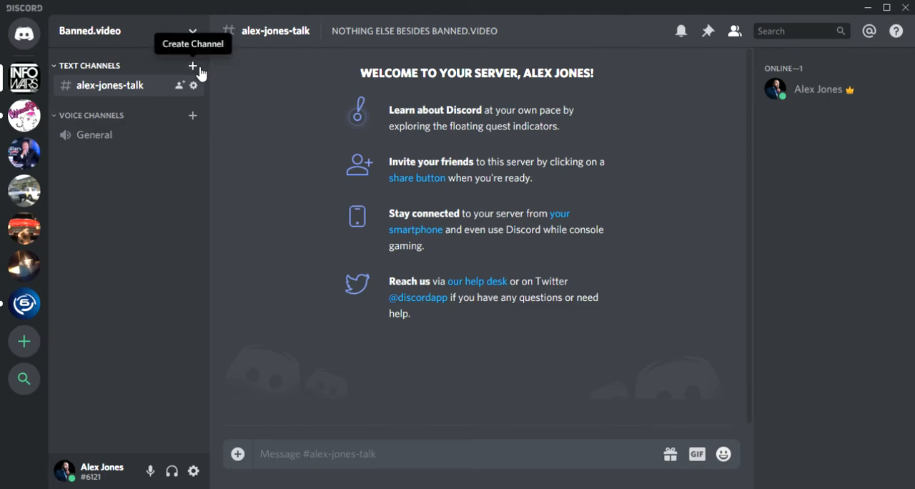
- Create a new text channel named talk-about-news
click(191, 65)
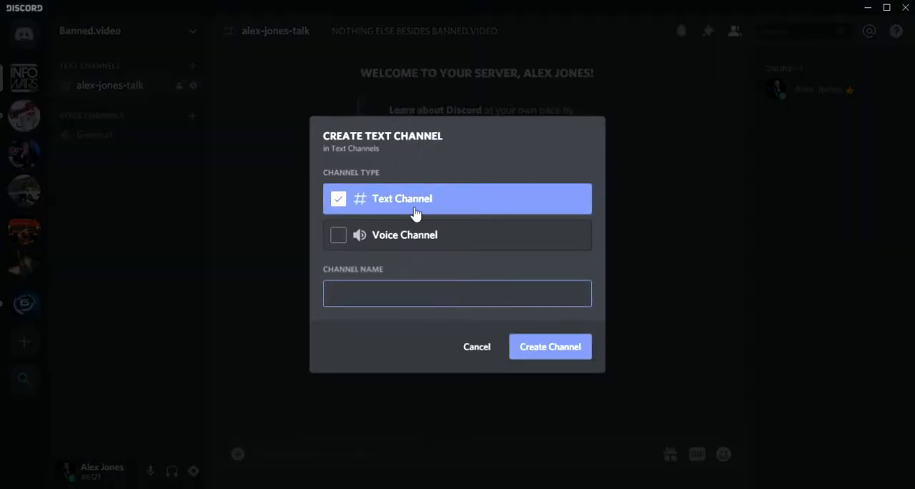
mouse_move(328, 278)
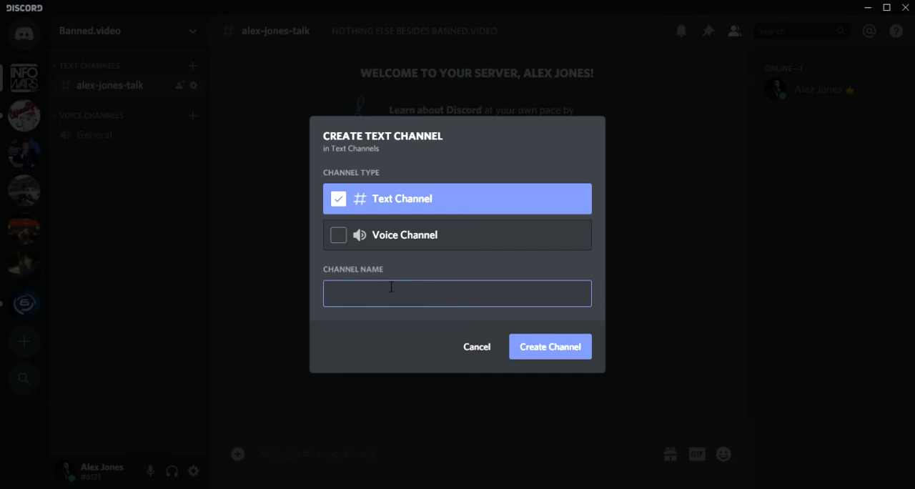
text(talk-abo)
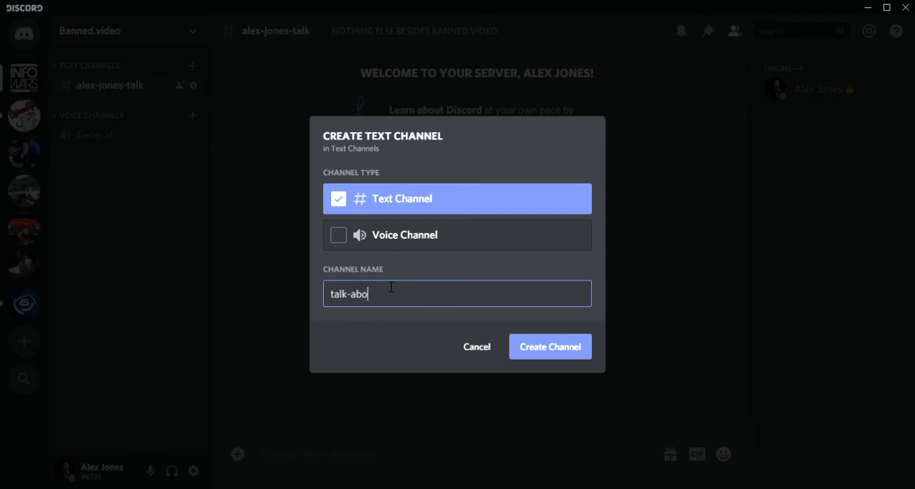
text(ut-news)
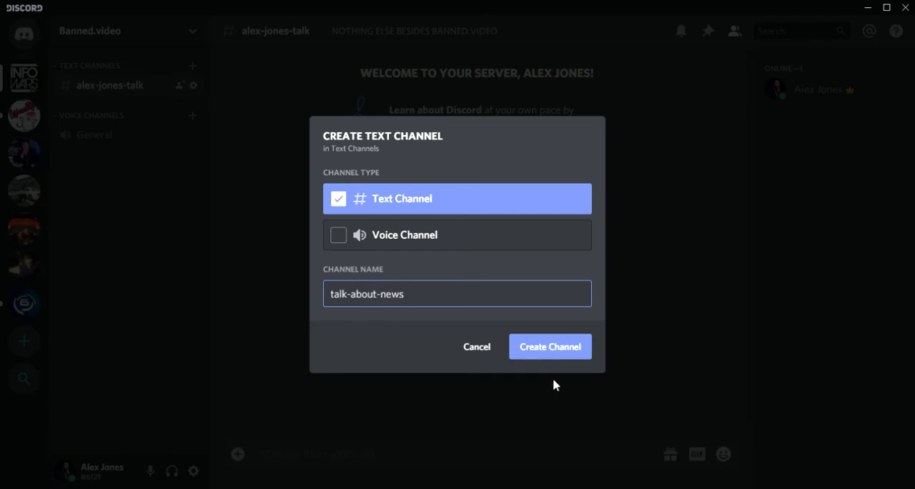
click(549, 346)
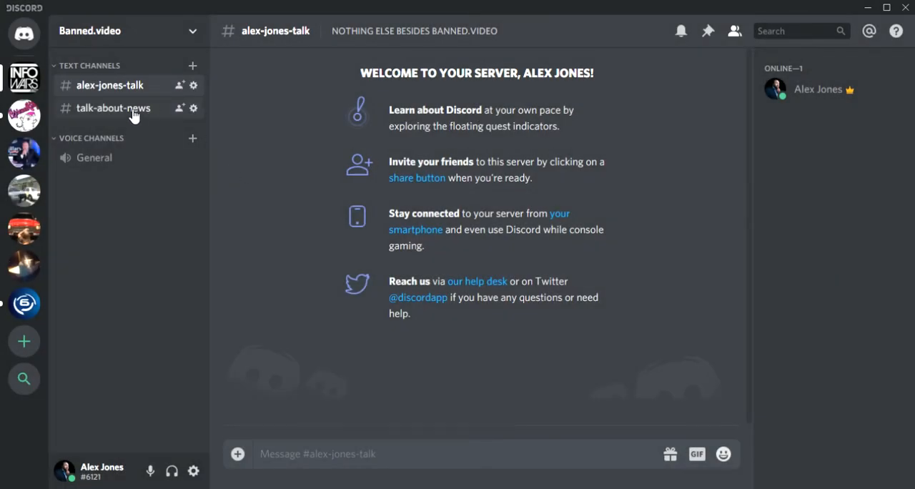
- Select talk-about-news and bring up its settings overview
click(113, 109)
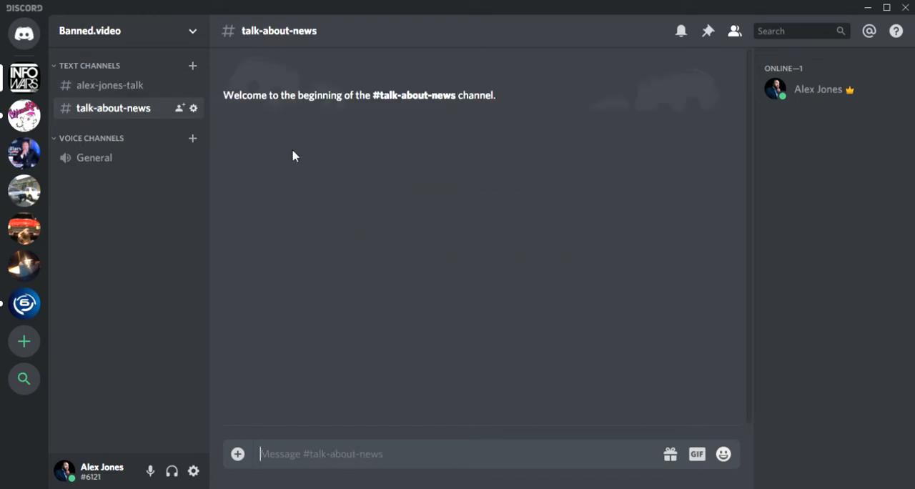
mouse_move(140, 150)
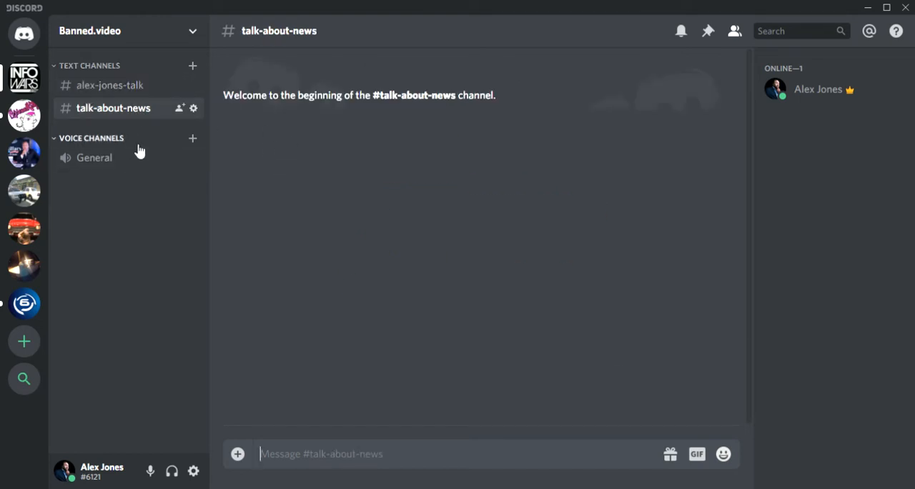
click(193, 108)
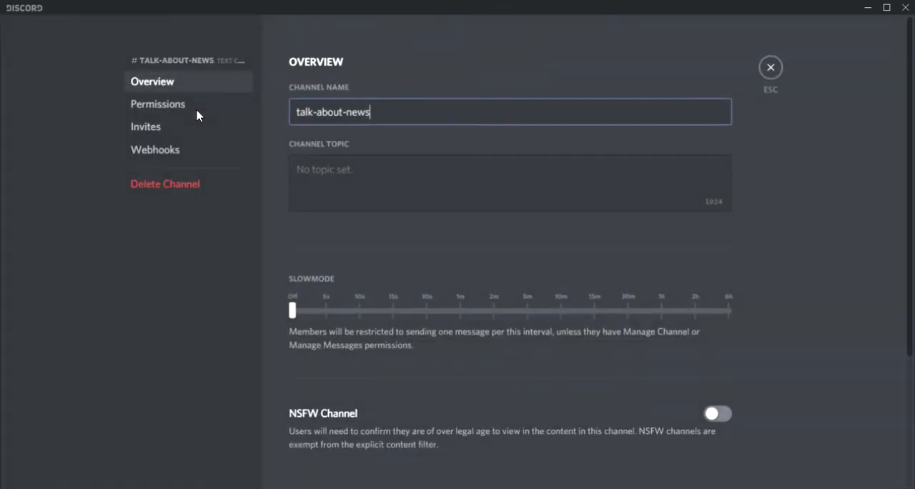
- Give talk-about-news the topic "news only or kicked!" and go to its permissions
click(509, 183)
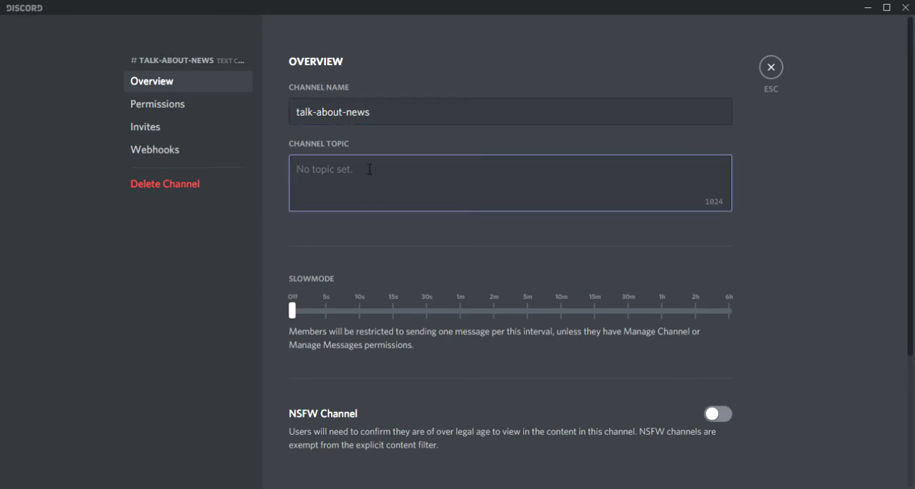
text(news)
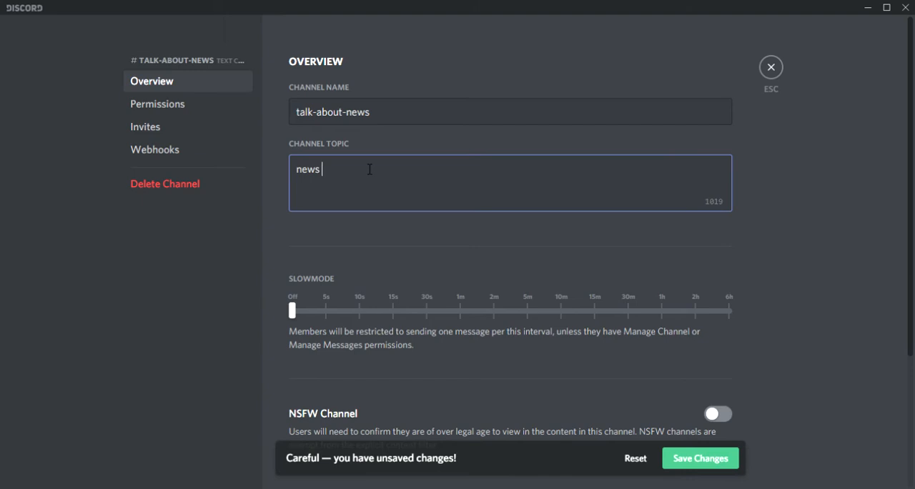
text(only or kicked!)
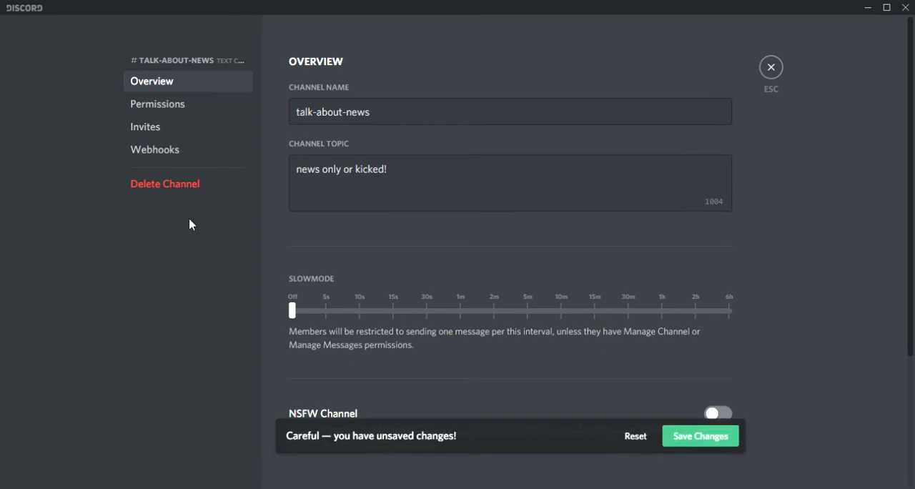
click(157, 103)
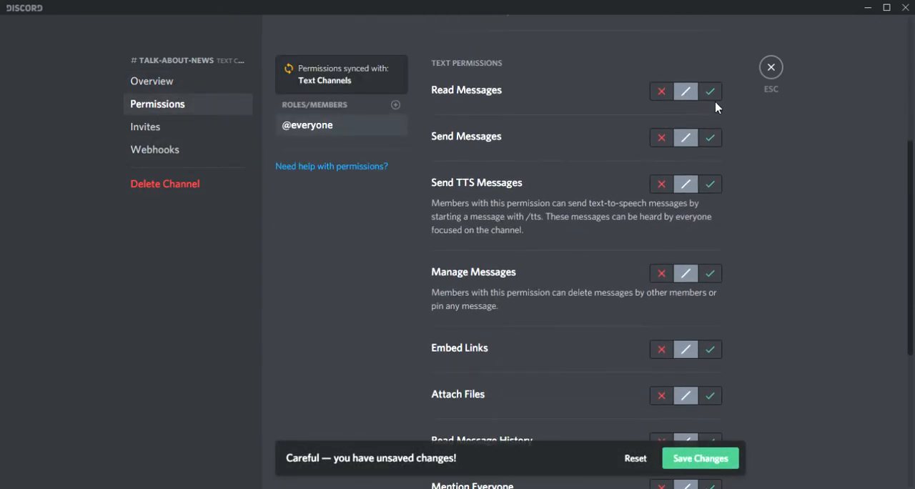
scroll(down, 3)
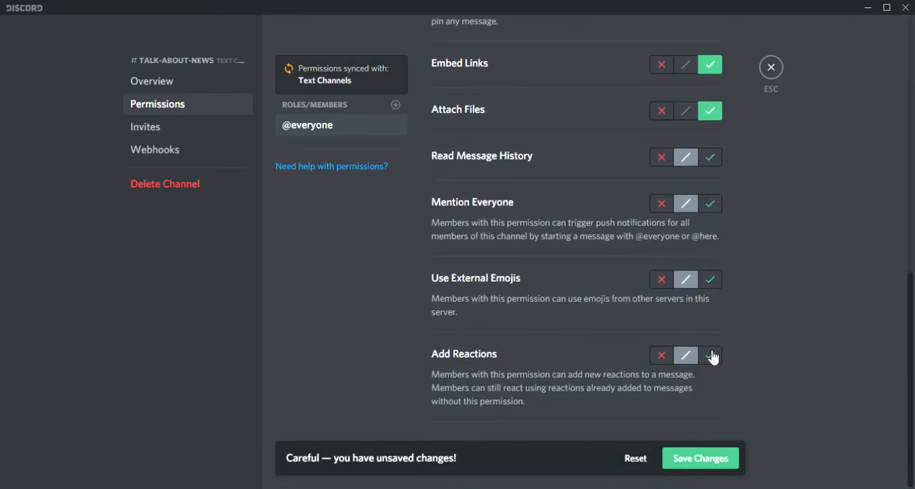
click(709, 355)
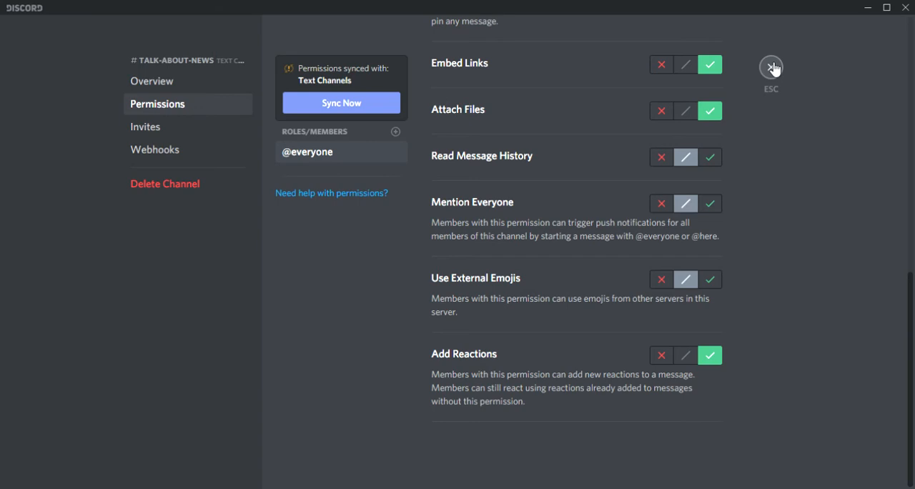
click(771, 65)
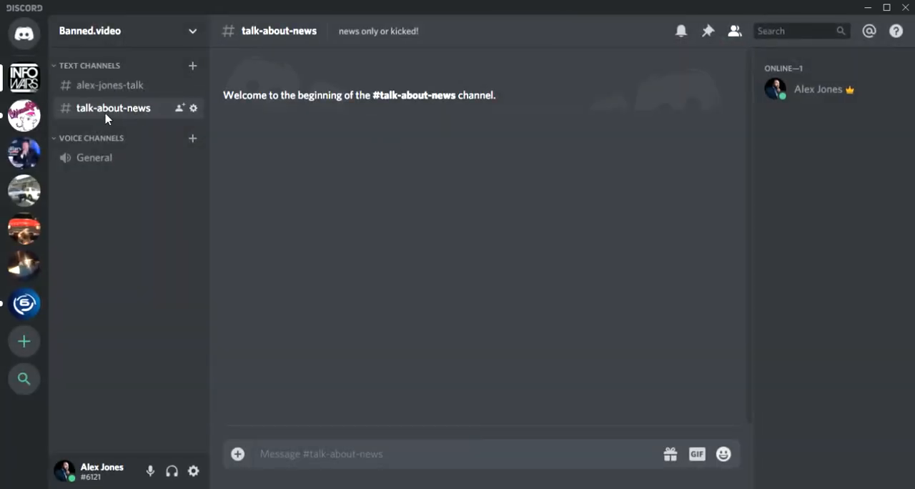
mouse_move(110, 85)
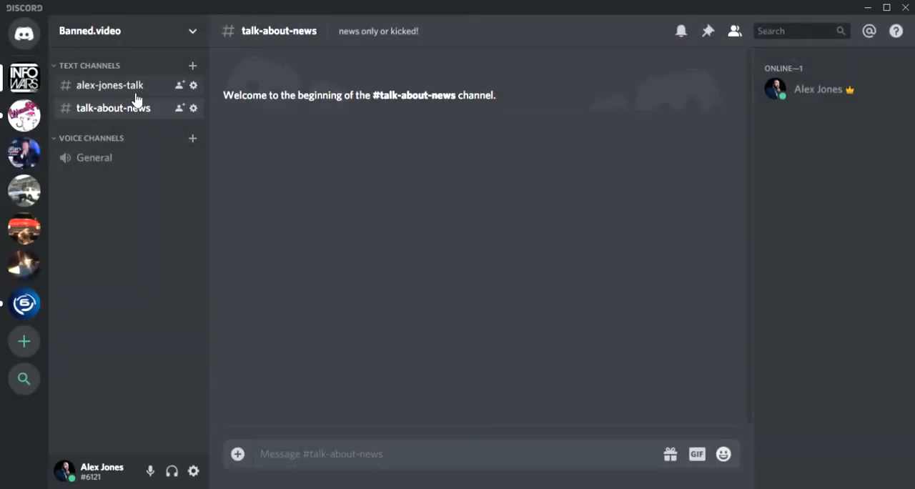
mouse_move(238, 194)
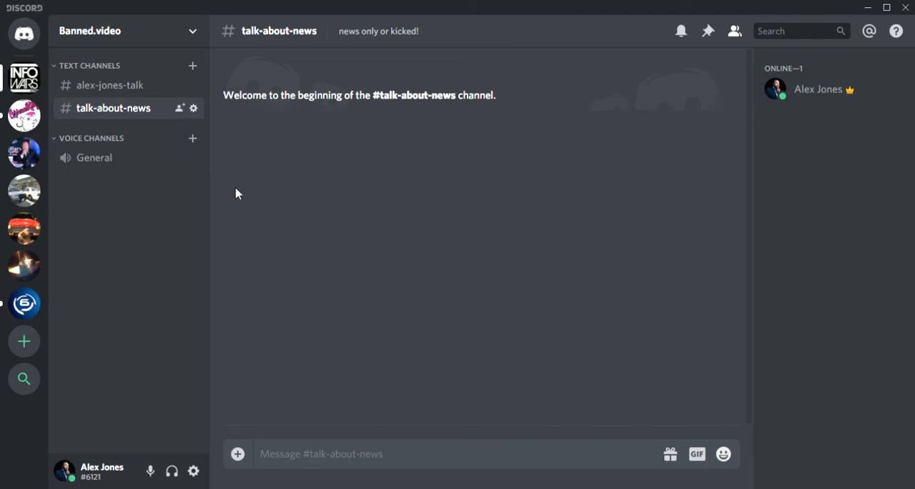
mouse_move(437, 47)
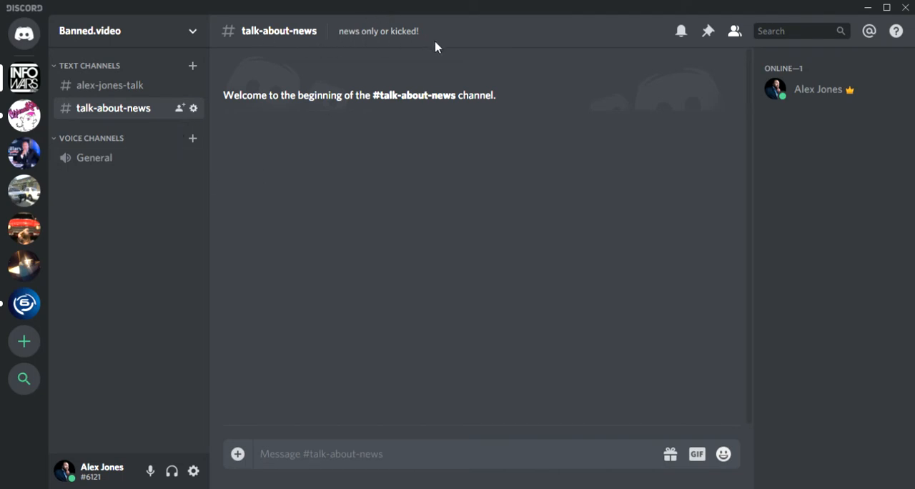
- Switch to alex-jones-talk, then bring up the General voice channel's settings
click(108, 85)
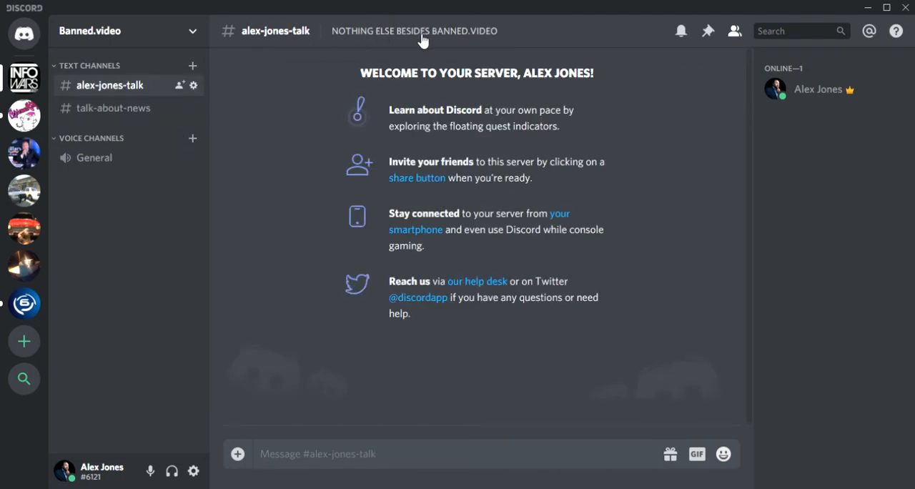
mouse_move(323, 56)
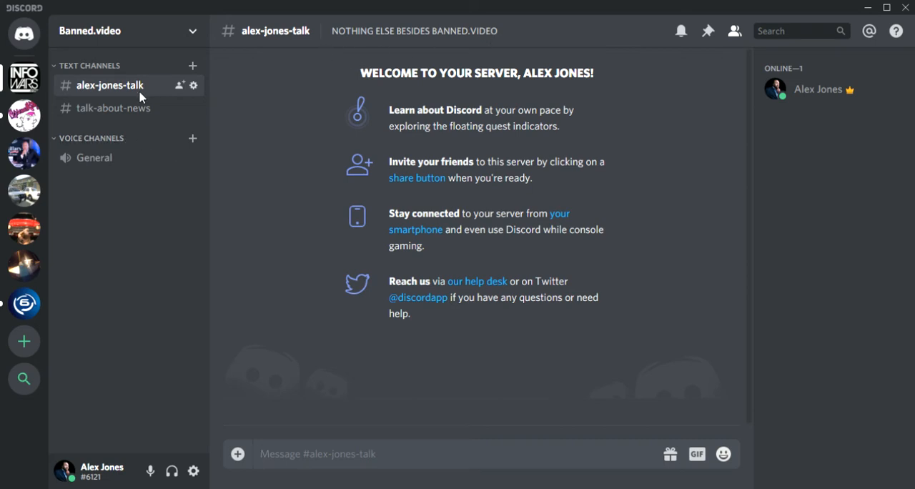
mouse_move(177, 136)
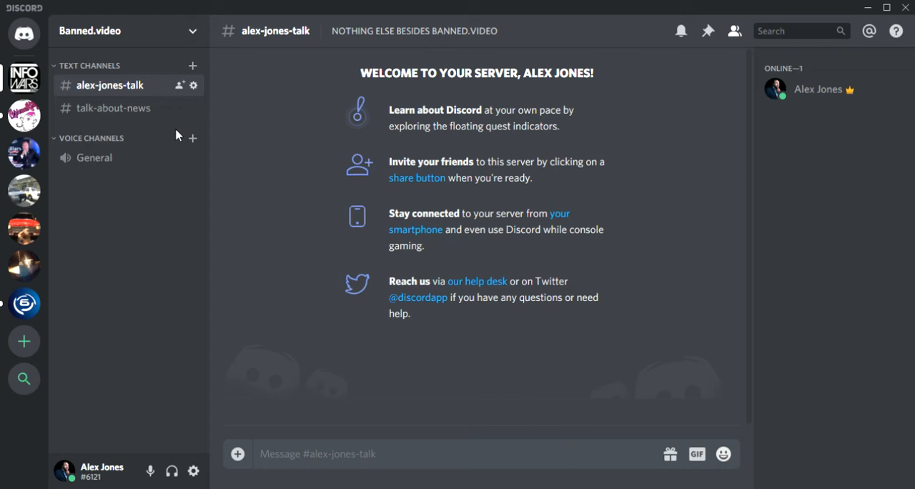
mouse_move(496, 54)
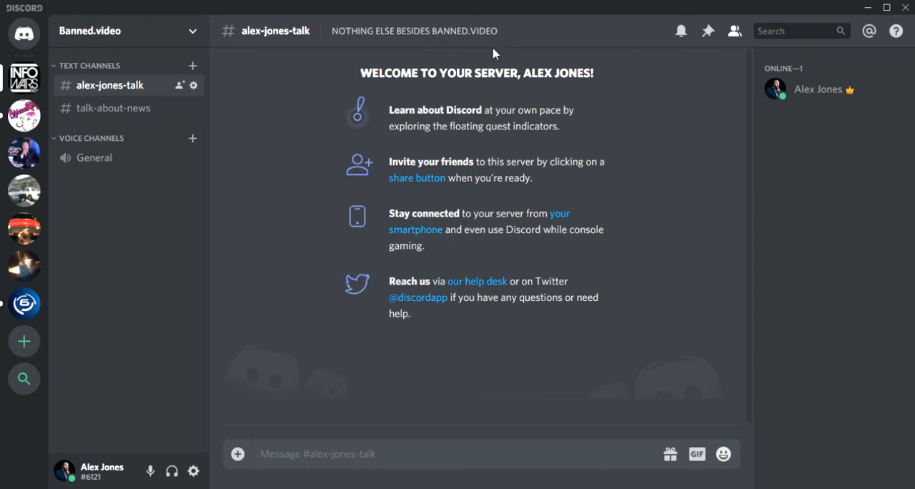
mouse_move(200, 121)
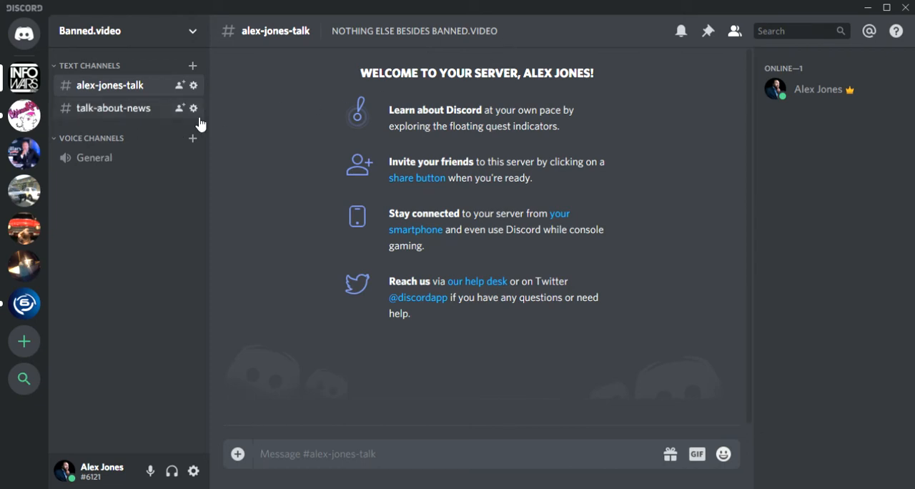
mouse_move(78, 153)
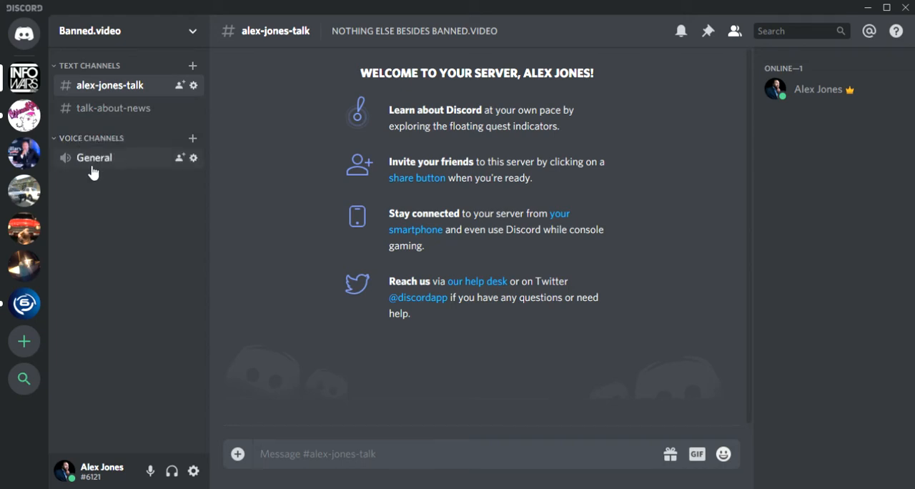
click(193, 157)
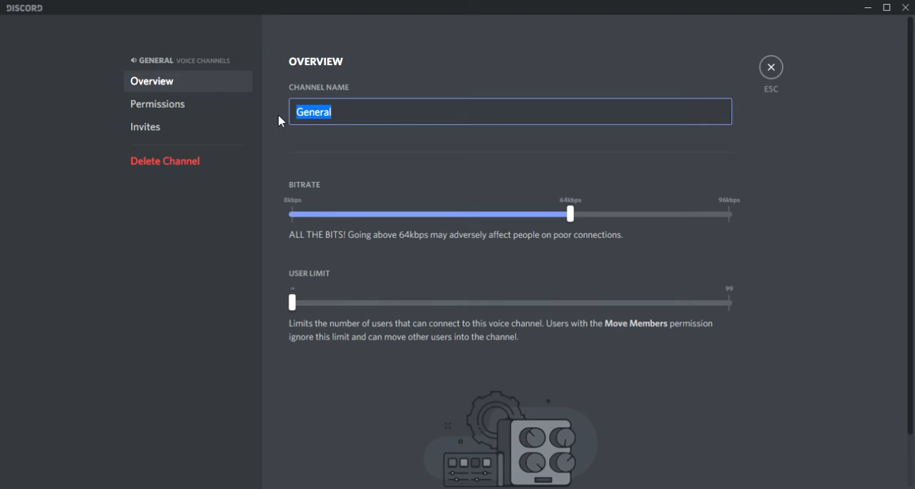
- Rename the voice channel to paladins, leave the user limit unlimited, and go to permissions
text(paladins)
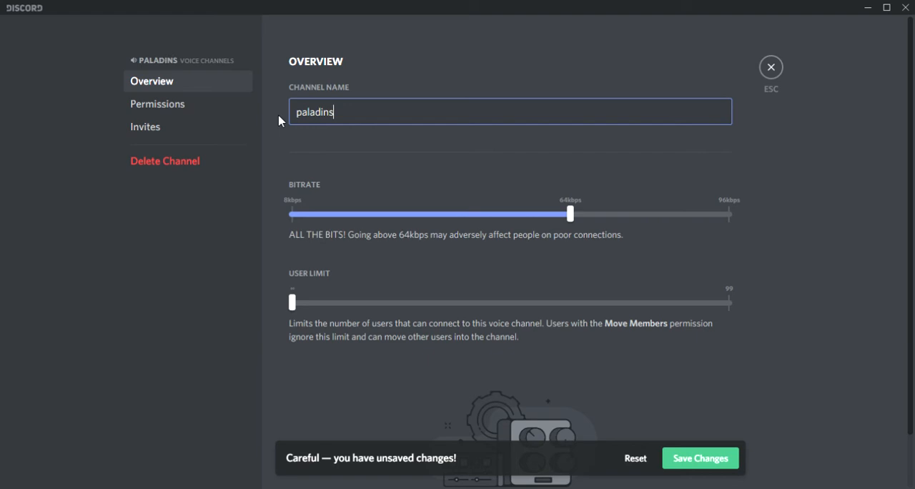
mouse_move(720, 463)
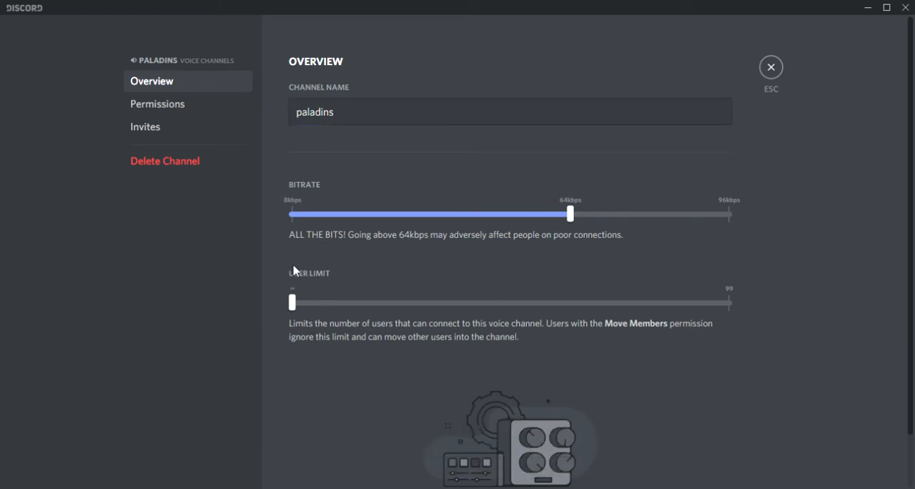
drag(291, 303, 323, 303)
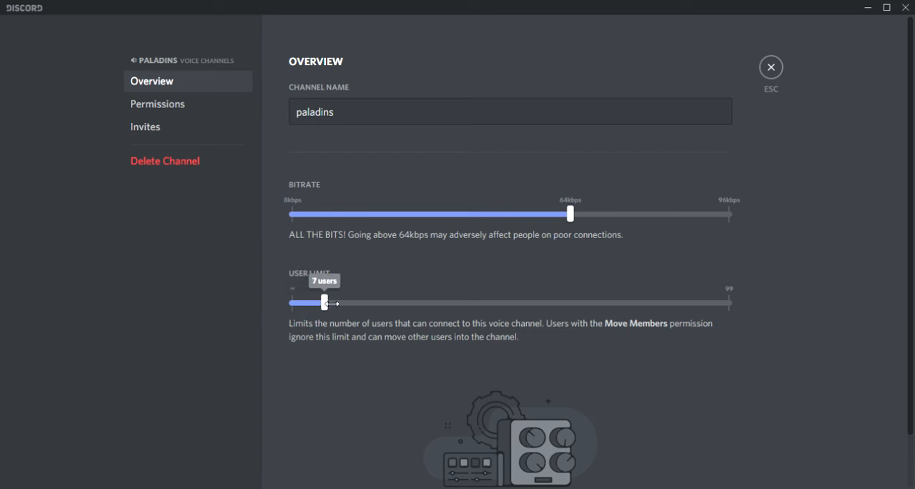
drag(323, 302, 301, 302)
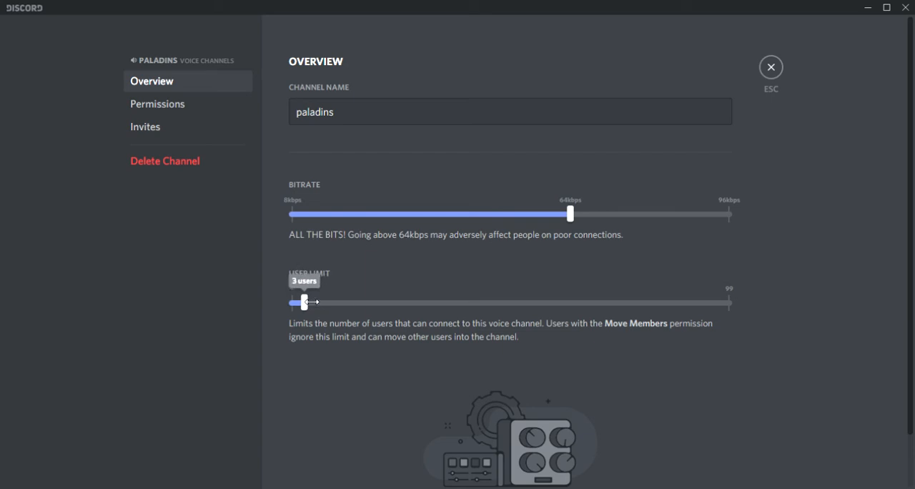
drag(306, 301, 292, 301)
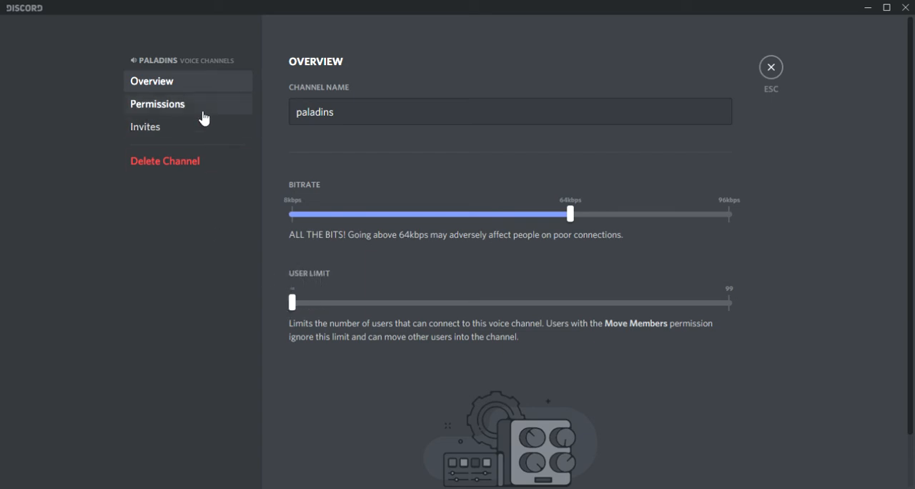
click(157, 103)
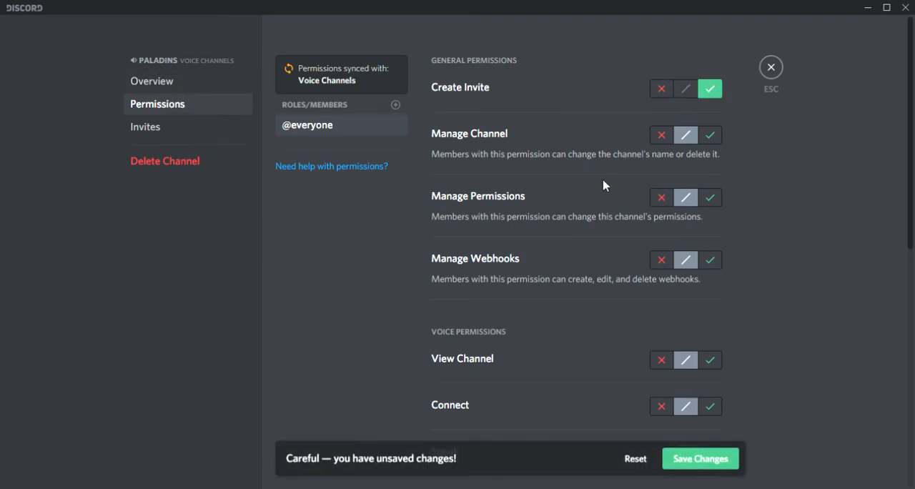
scroll(down, 3)
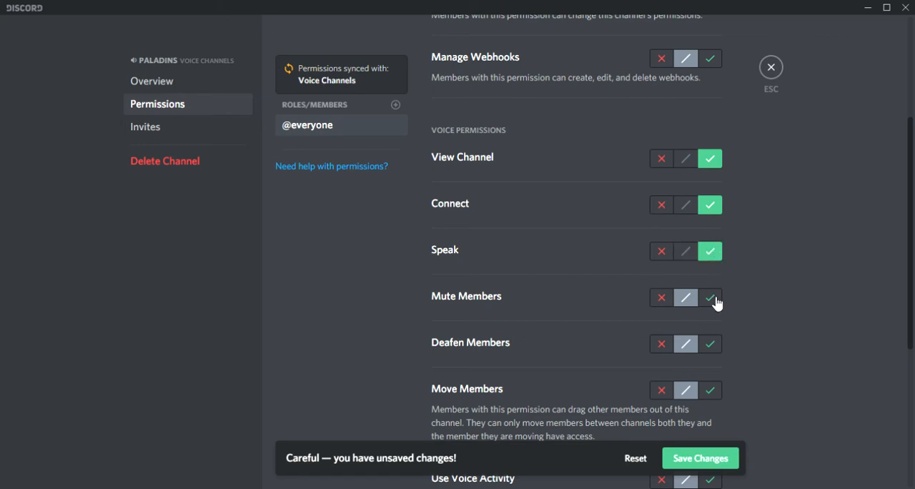
scroll(down, 3)
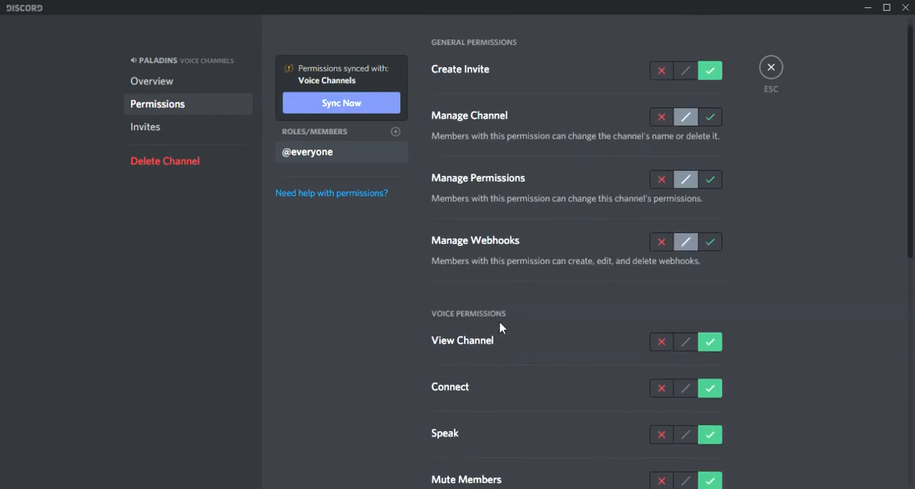
scroll(down, 3)
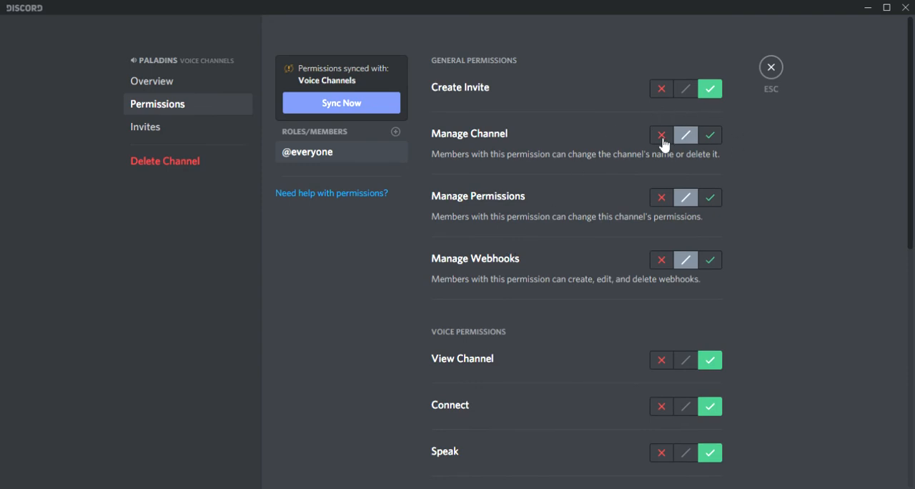
mouse_move(599, 314)
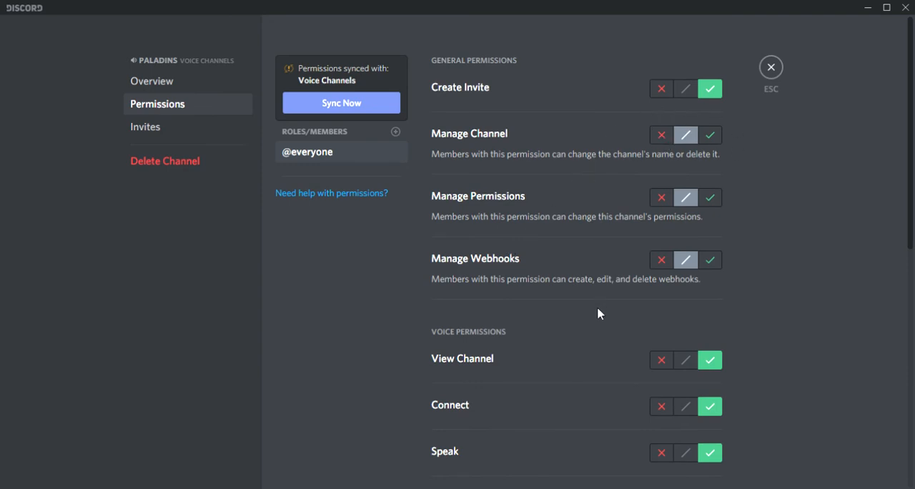
- Leave the voice channel settings, returning to the server with paladins listed
click(770, 66)
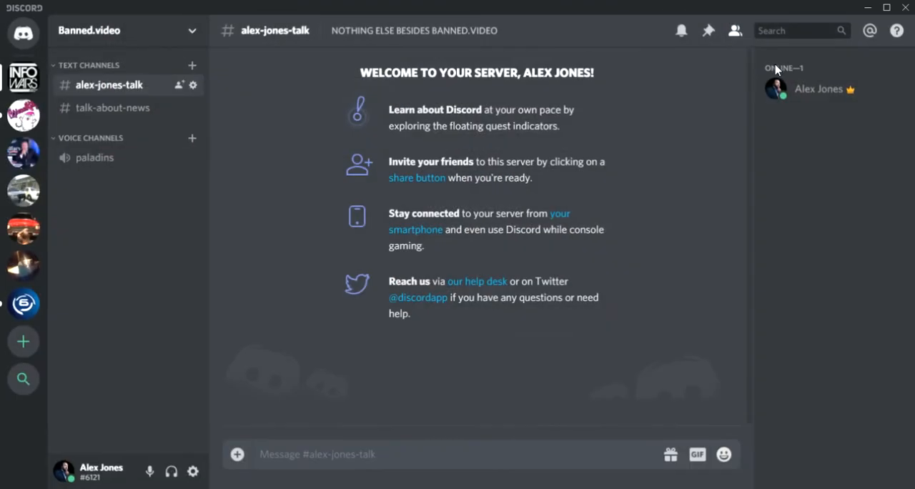
mouse_move(540, 192)
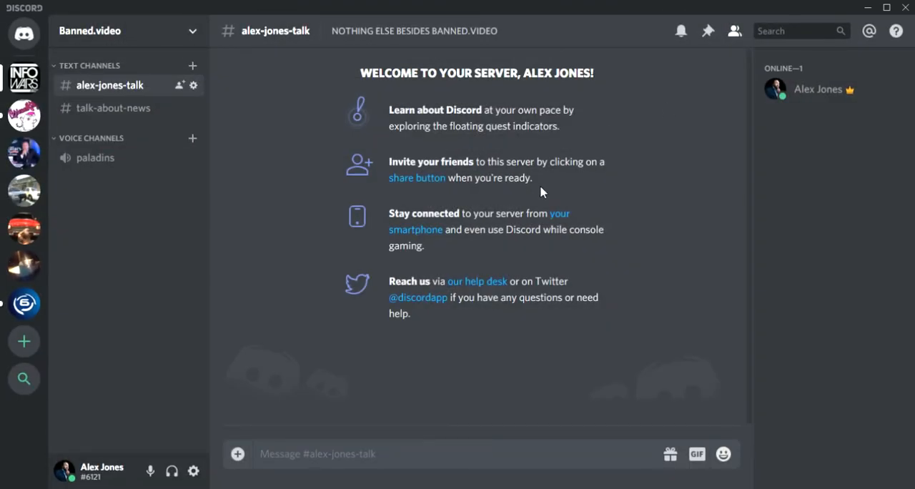
mouse_move(86, 176)
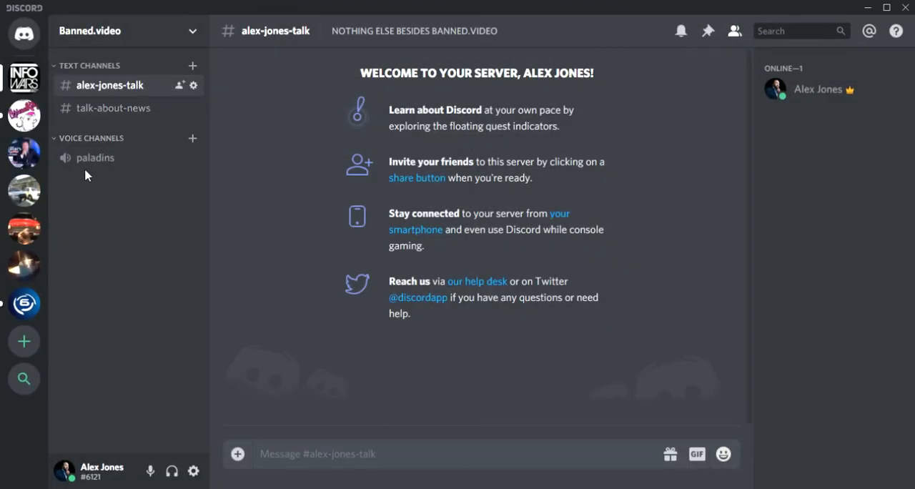
mouse_move(274, 252)
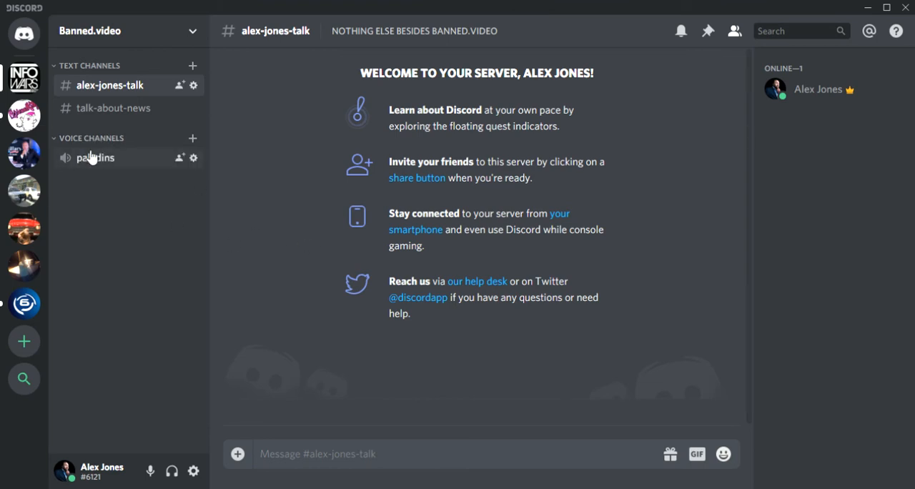
mouse_move(192, 139)
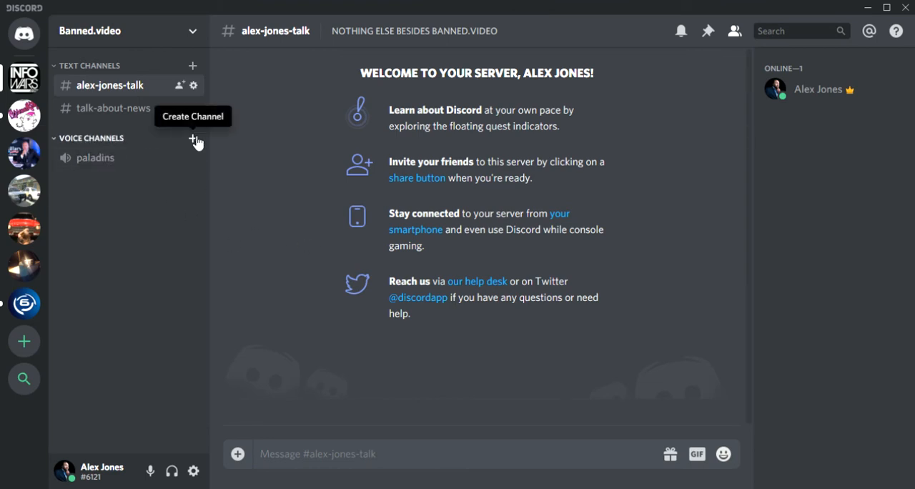
- Create a new voice channel named 'infowars' under Voice Channels
click(192, 140)
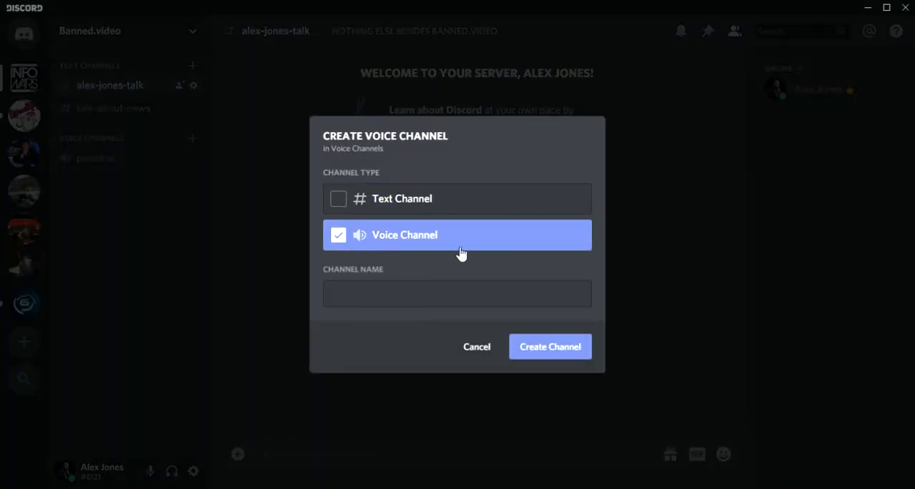
click(458, 293)
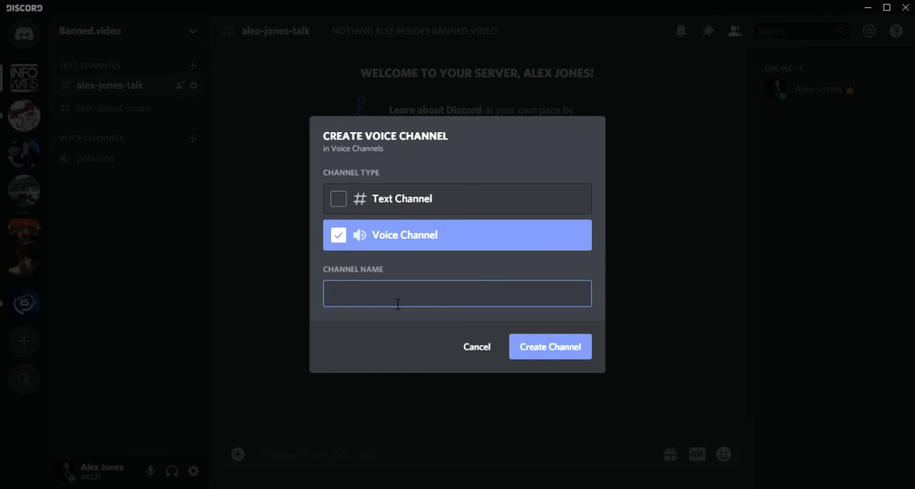
text(infowars)
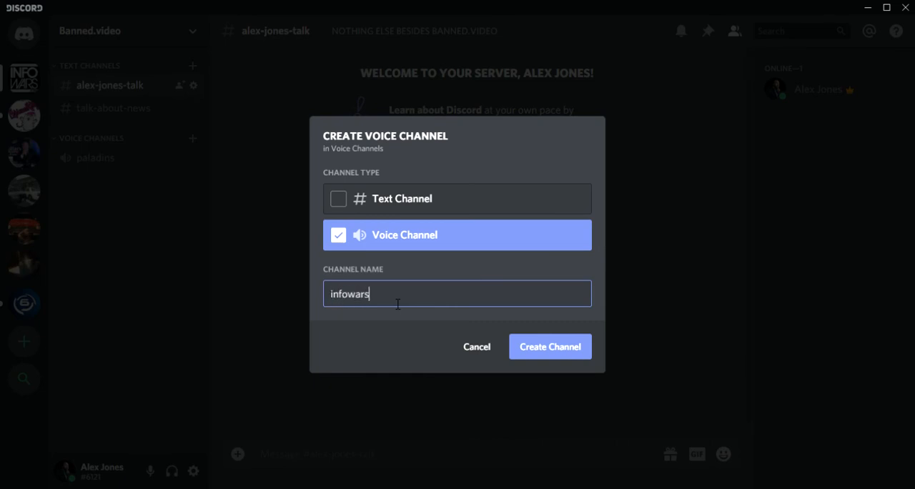
click(549, 346)
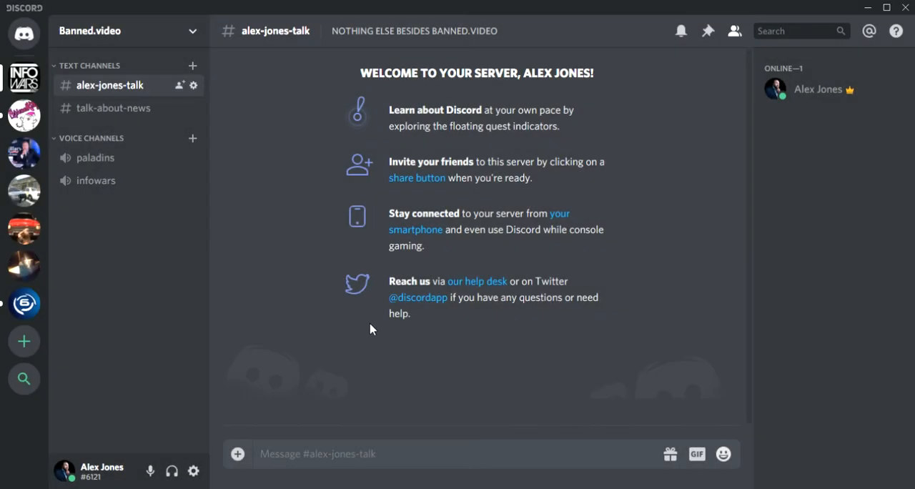
mouse_move(97, 157)
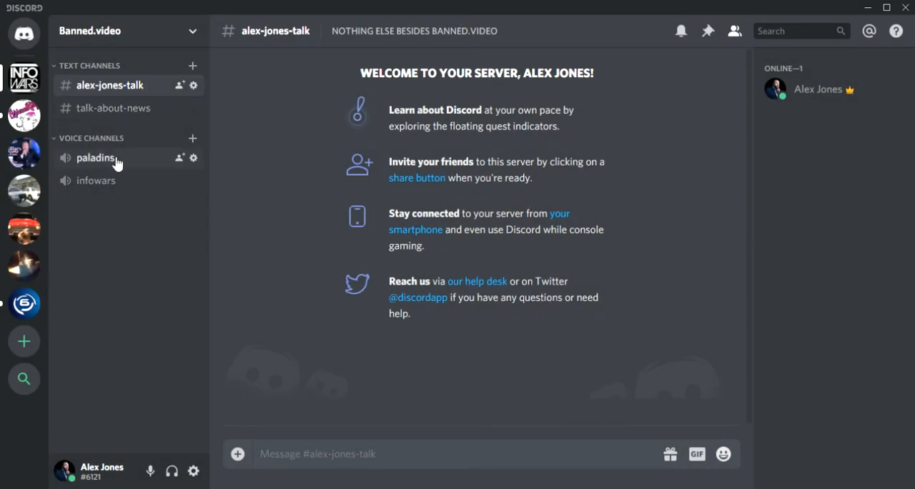
mouse_move(96, 180)
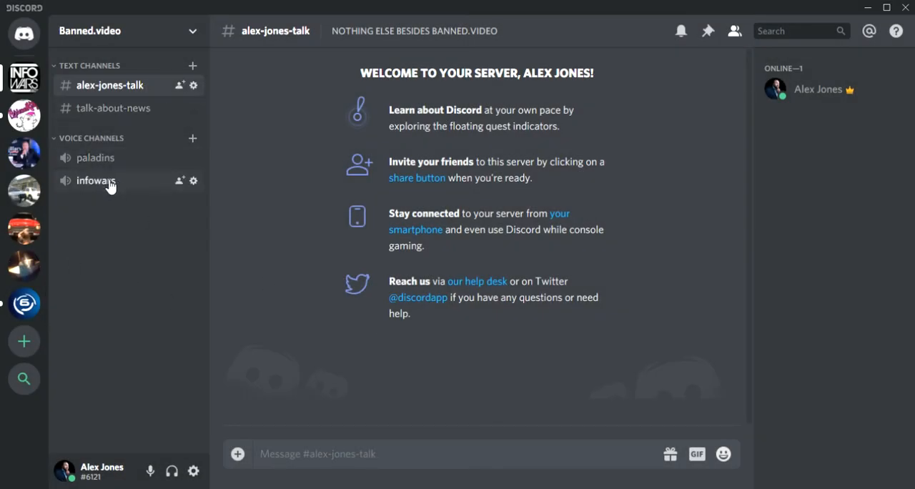
mouse_move(270, 180)
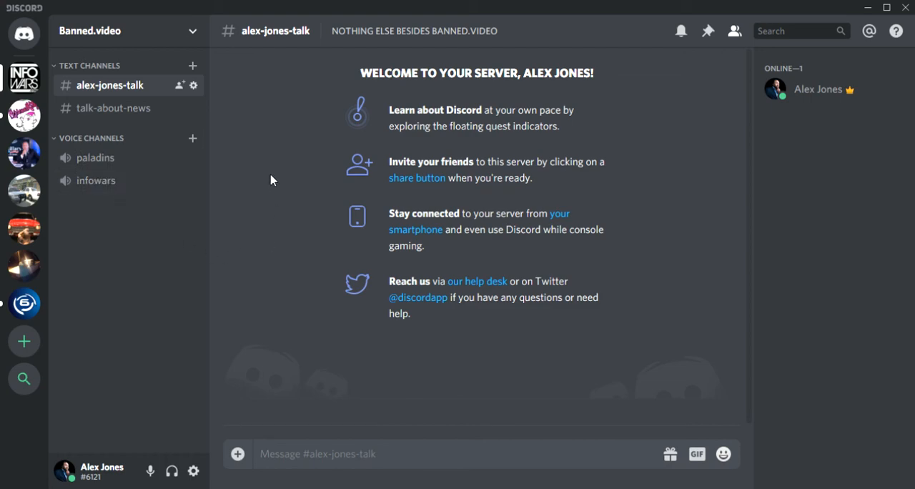
- Create another voice channel named 'gta 5', choosing the Voice Channel type
click(191, 139)
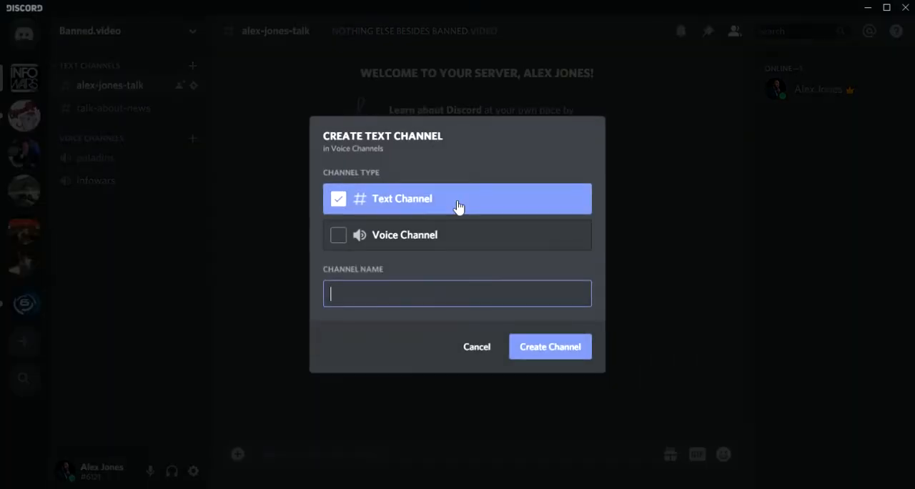
click(458, 234)
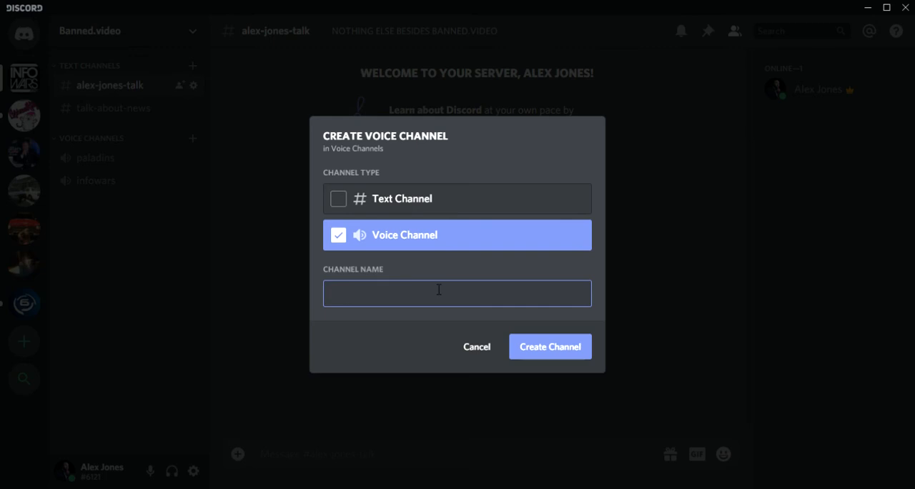
text(gta 5)
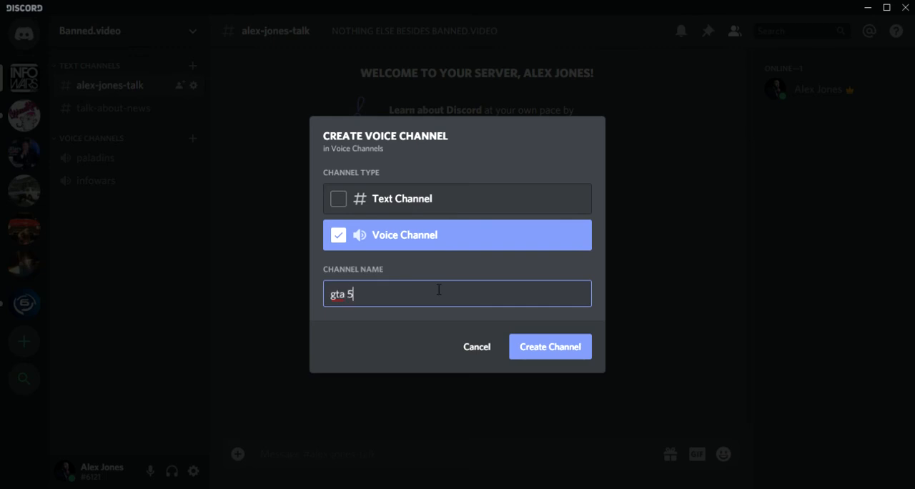
click(549, 346)
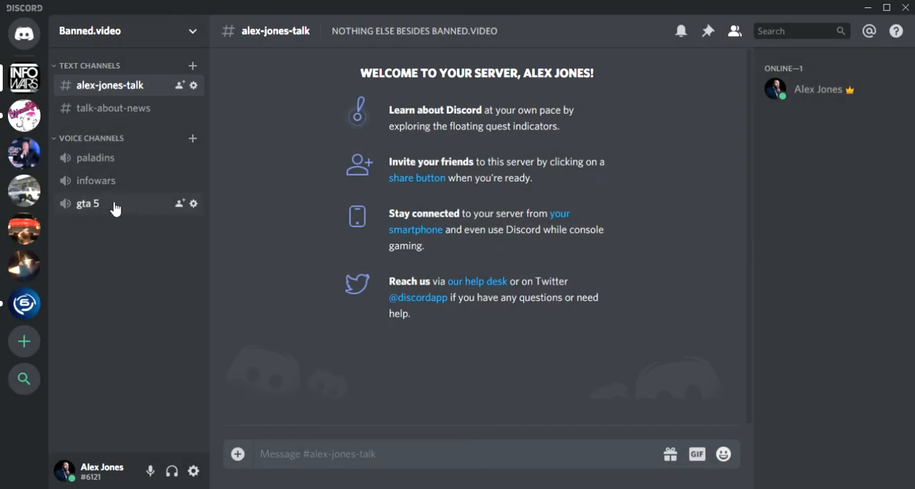
mouse_move(203, 267)
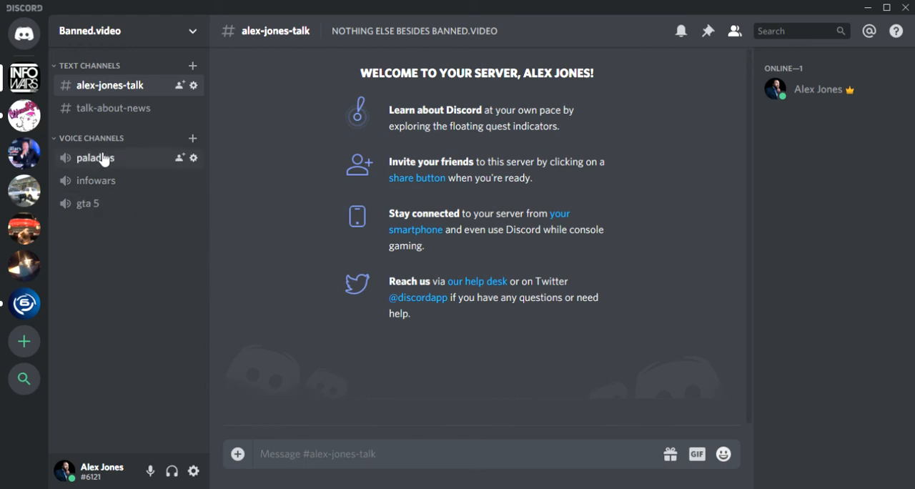
mouse_move(111, 162)
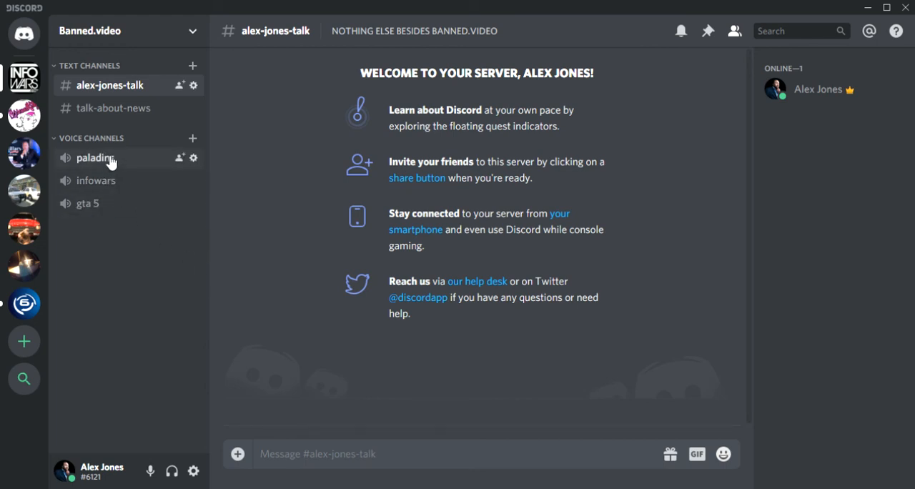
mouse_move(96, 180)
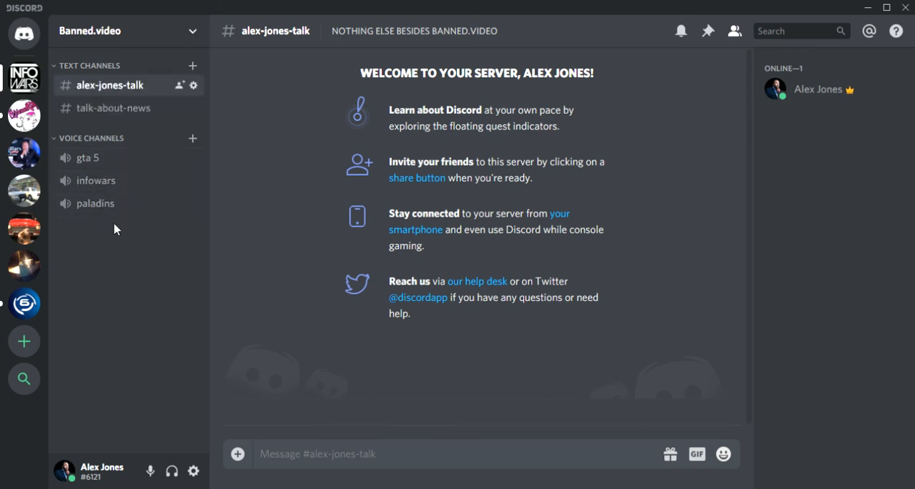
mouse_move(120, 232)
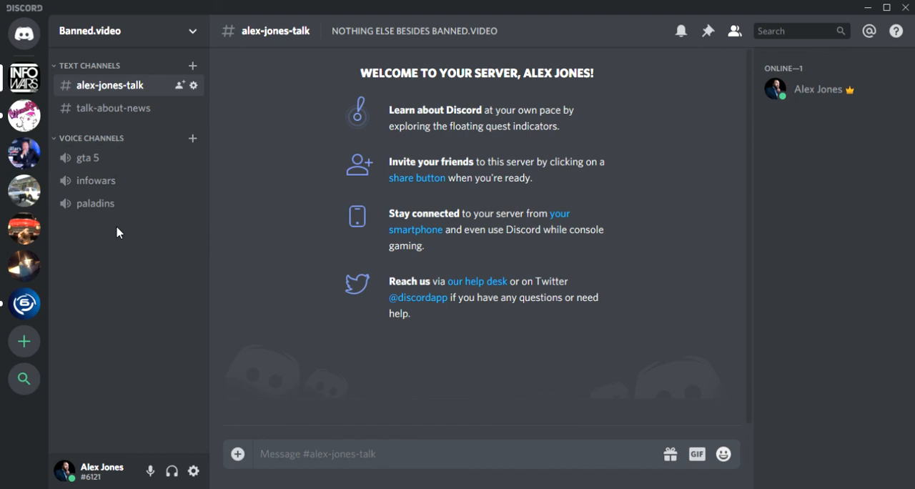
mouse_move(98, 50)
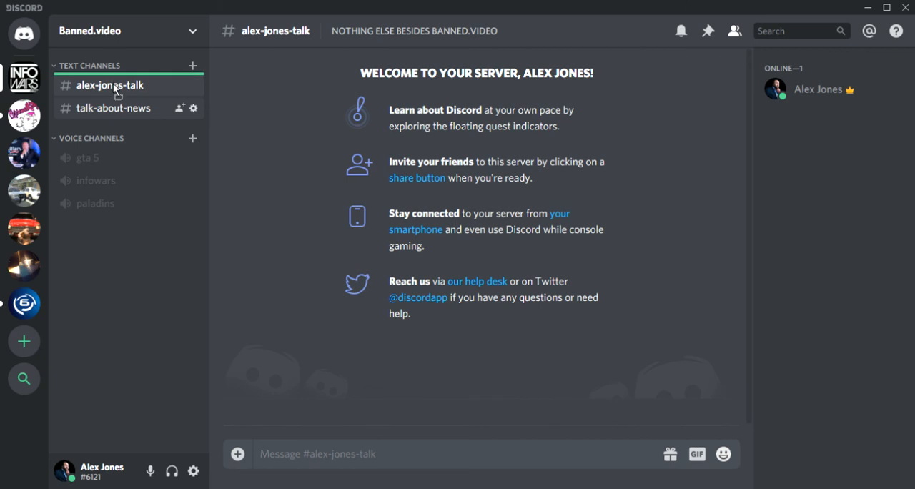
- Drag alex-jones-talk below talk-about-news in the text channel list
click(114, 109)
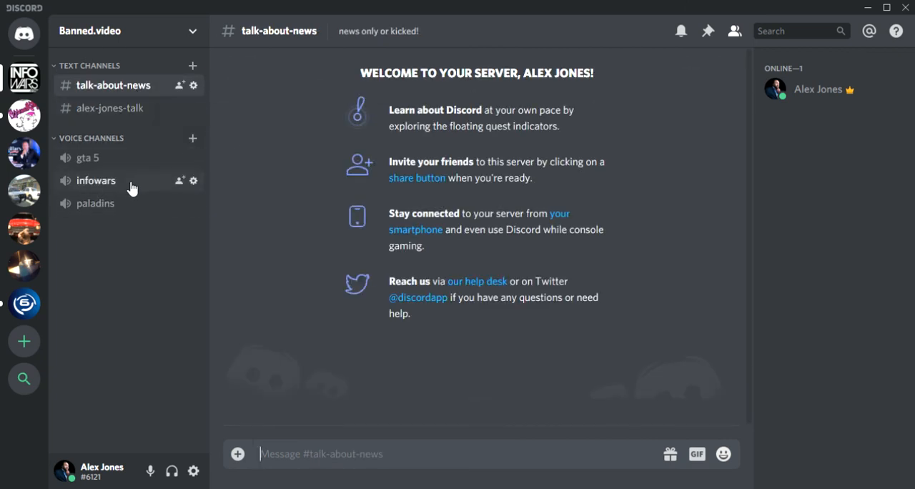
mouse_move(89, 158)
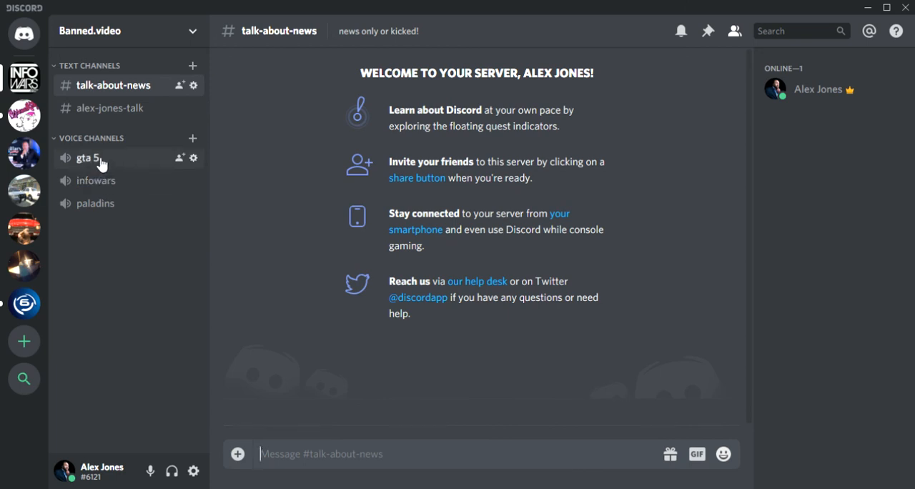
mouse_move(182, 182)
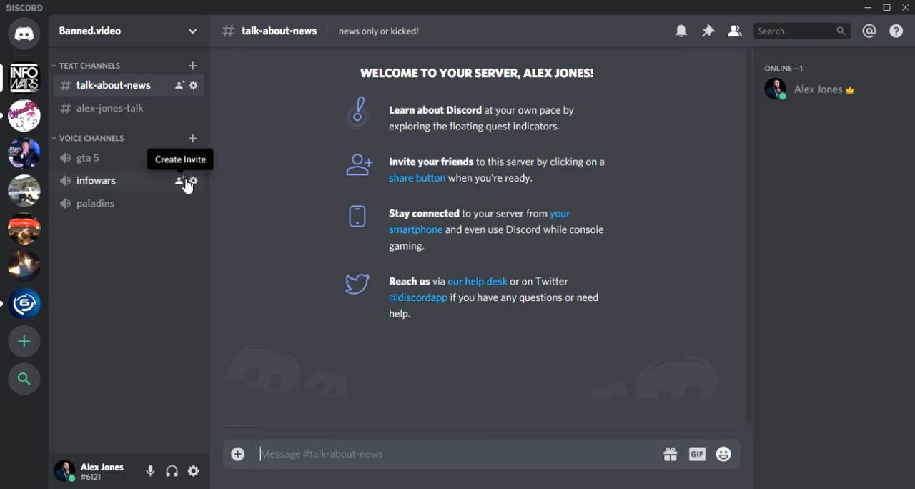
click(193, 180)
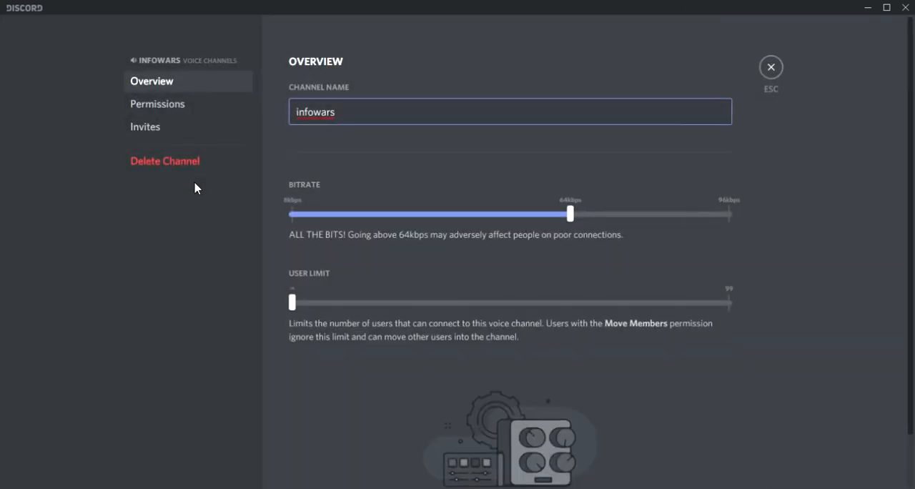
click(157, 103)
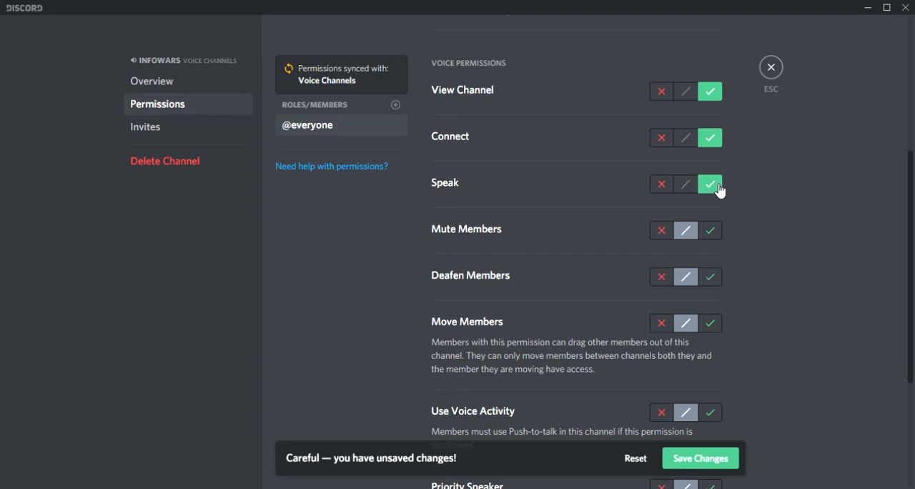
scroll(down, 3)
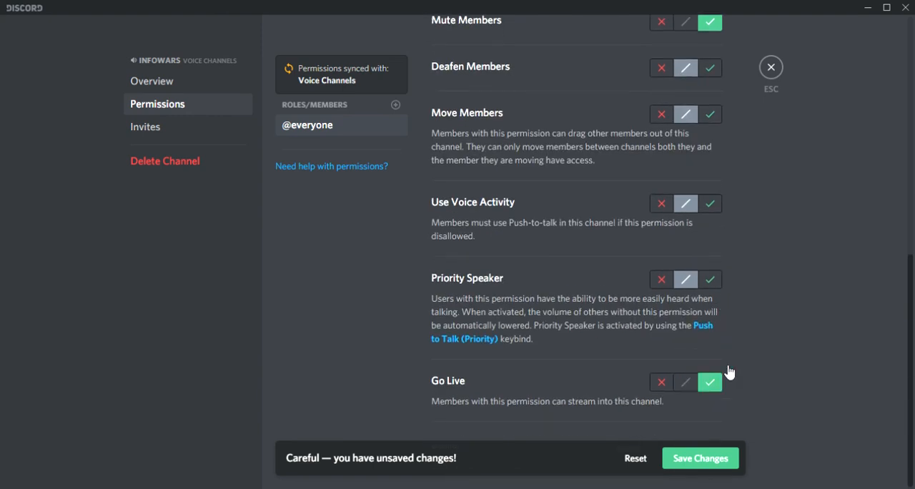
click(770, 66)
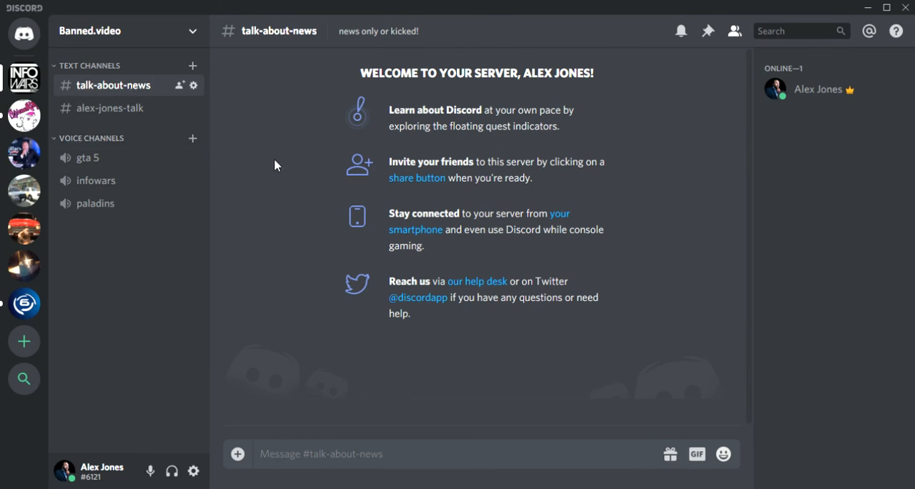
mouse_move(603, 141)
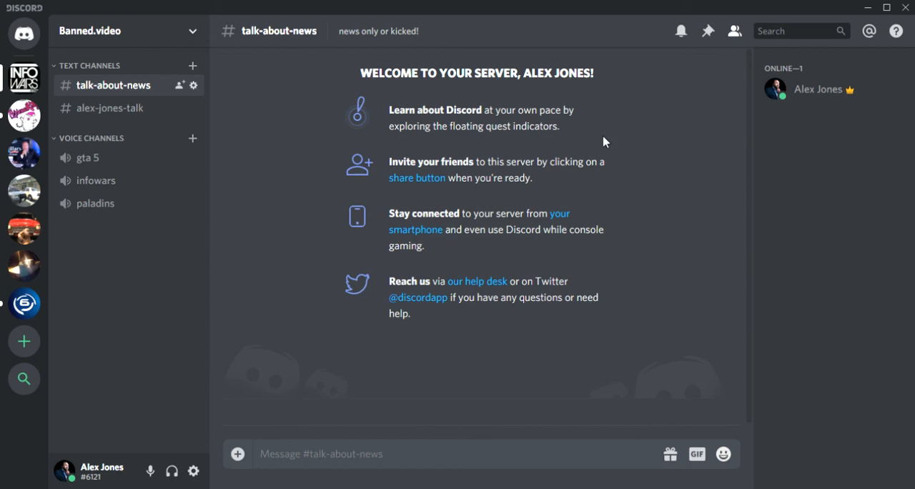